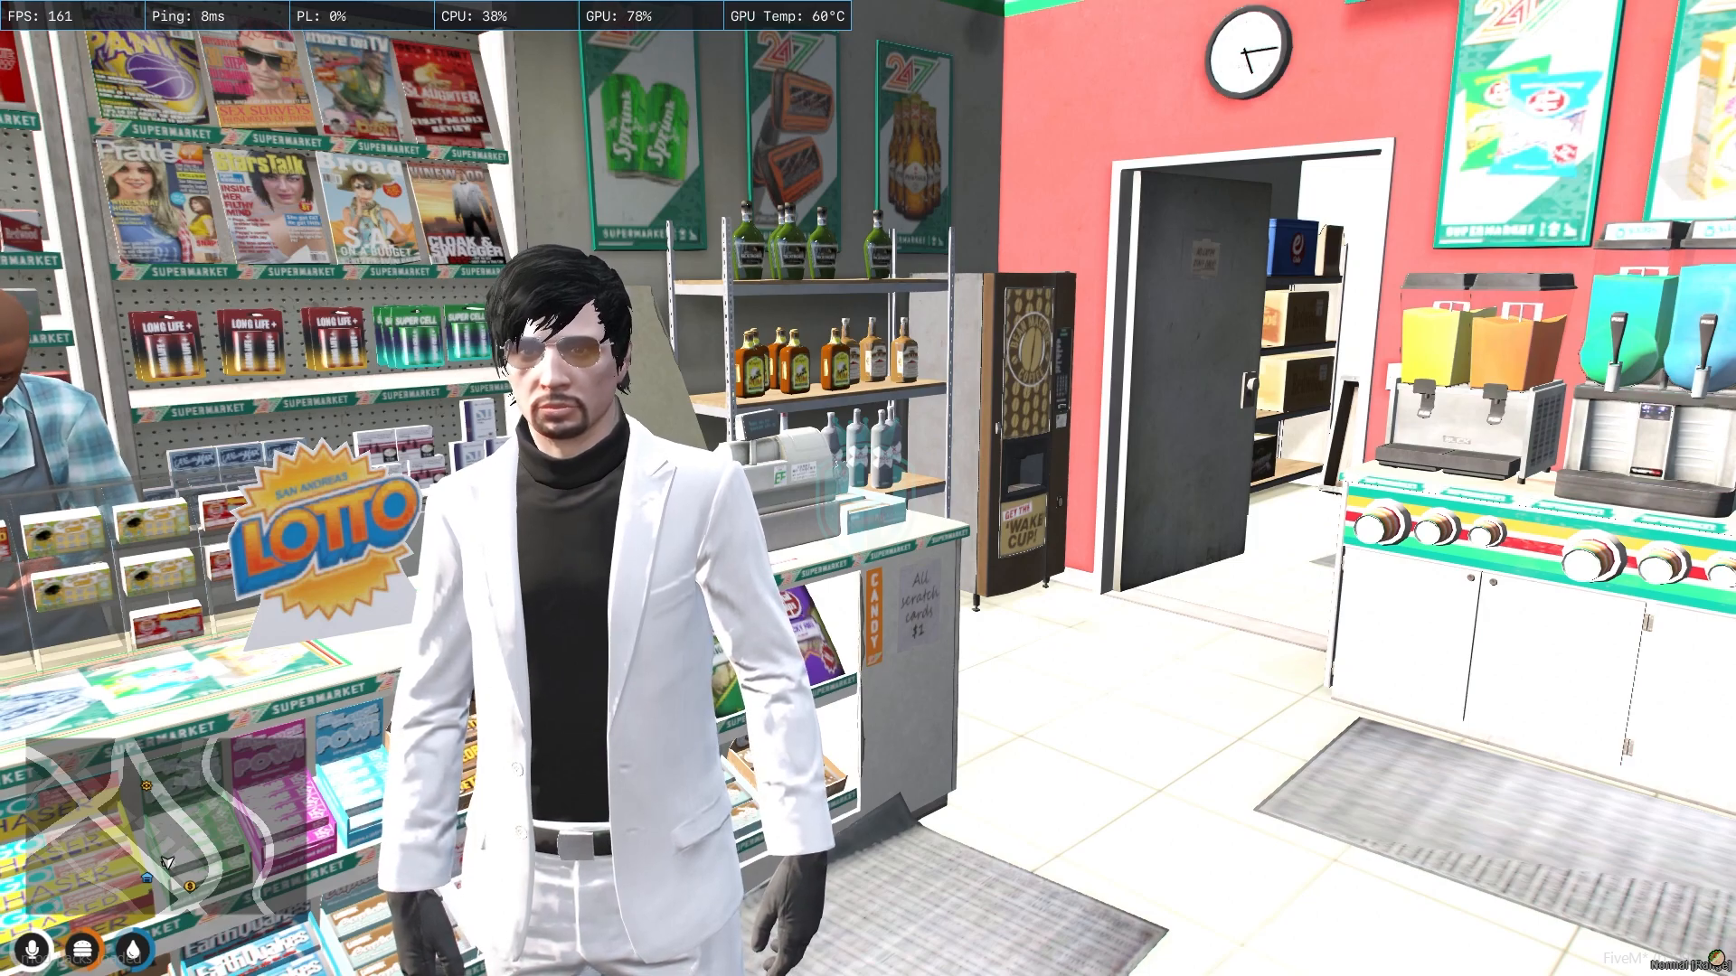
Switch from FiveM to the Brave browser showing the Store Robbery release post.
left_click(20, 956)
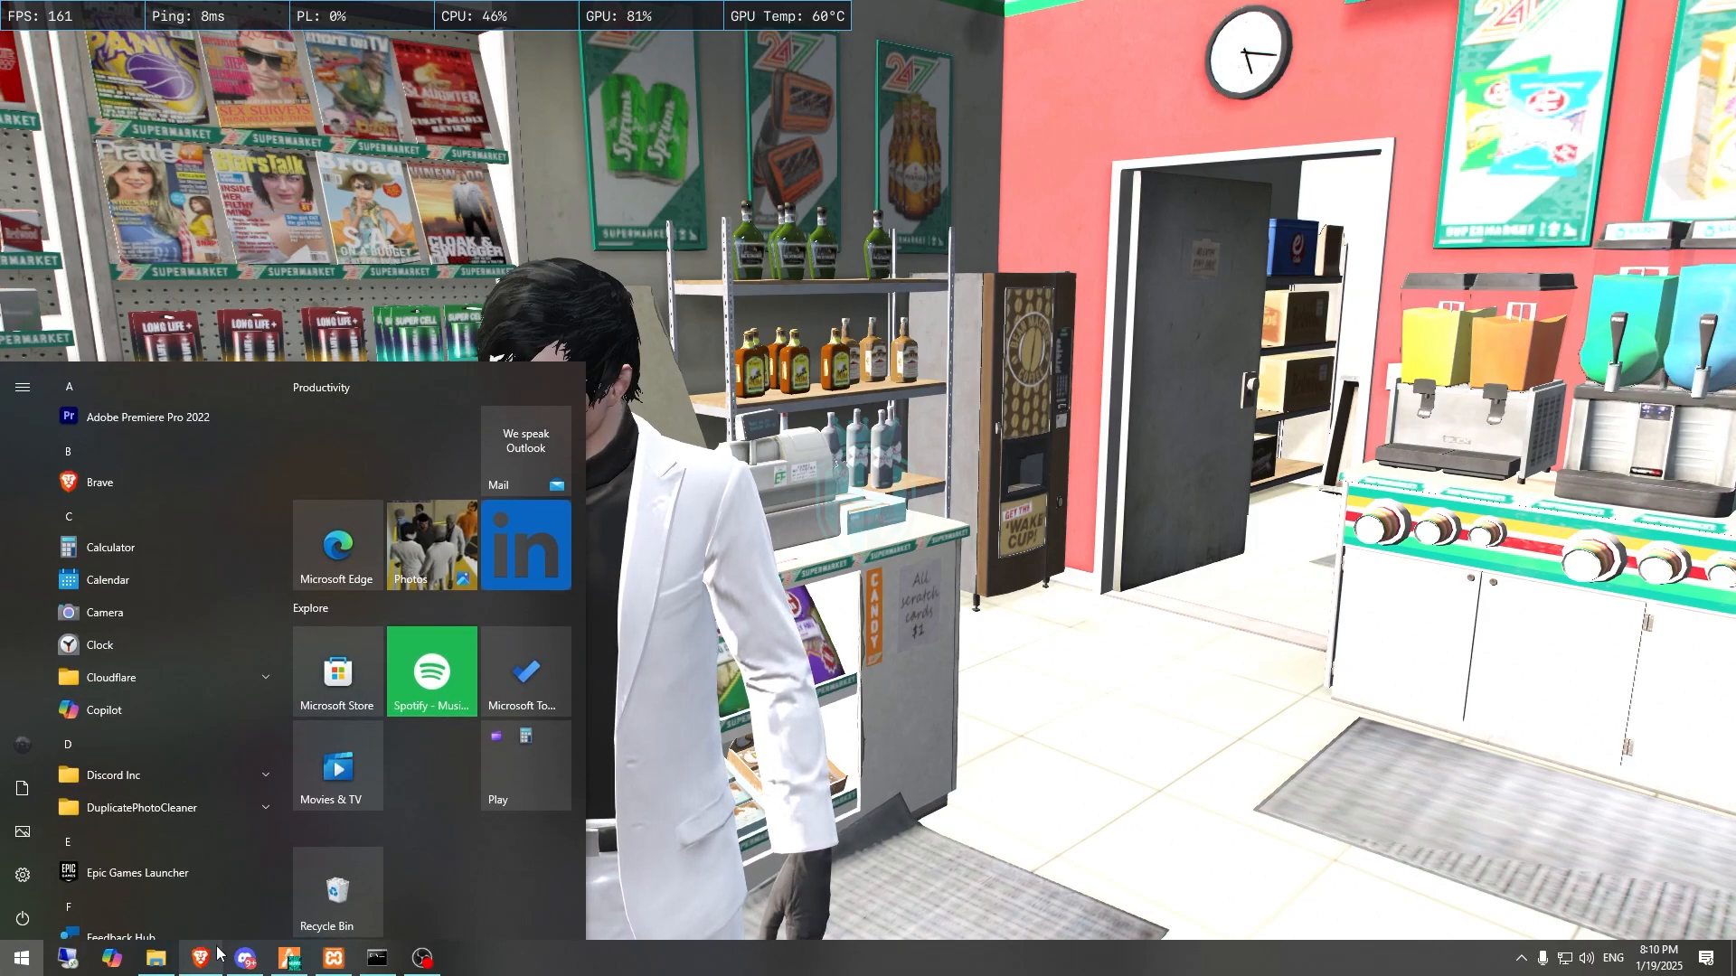
left_click(199, 959)
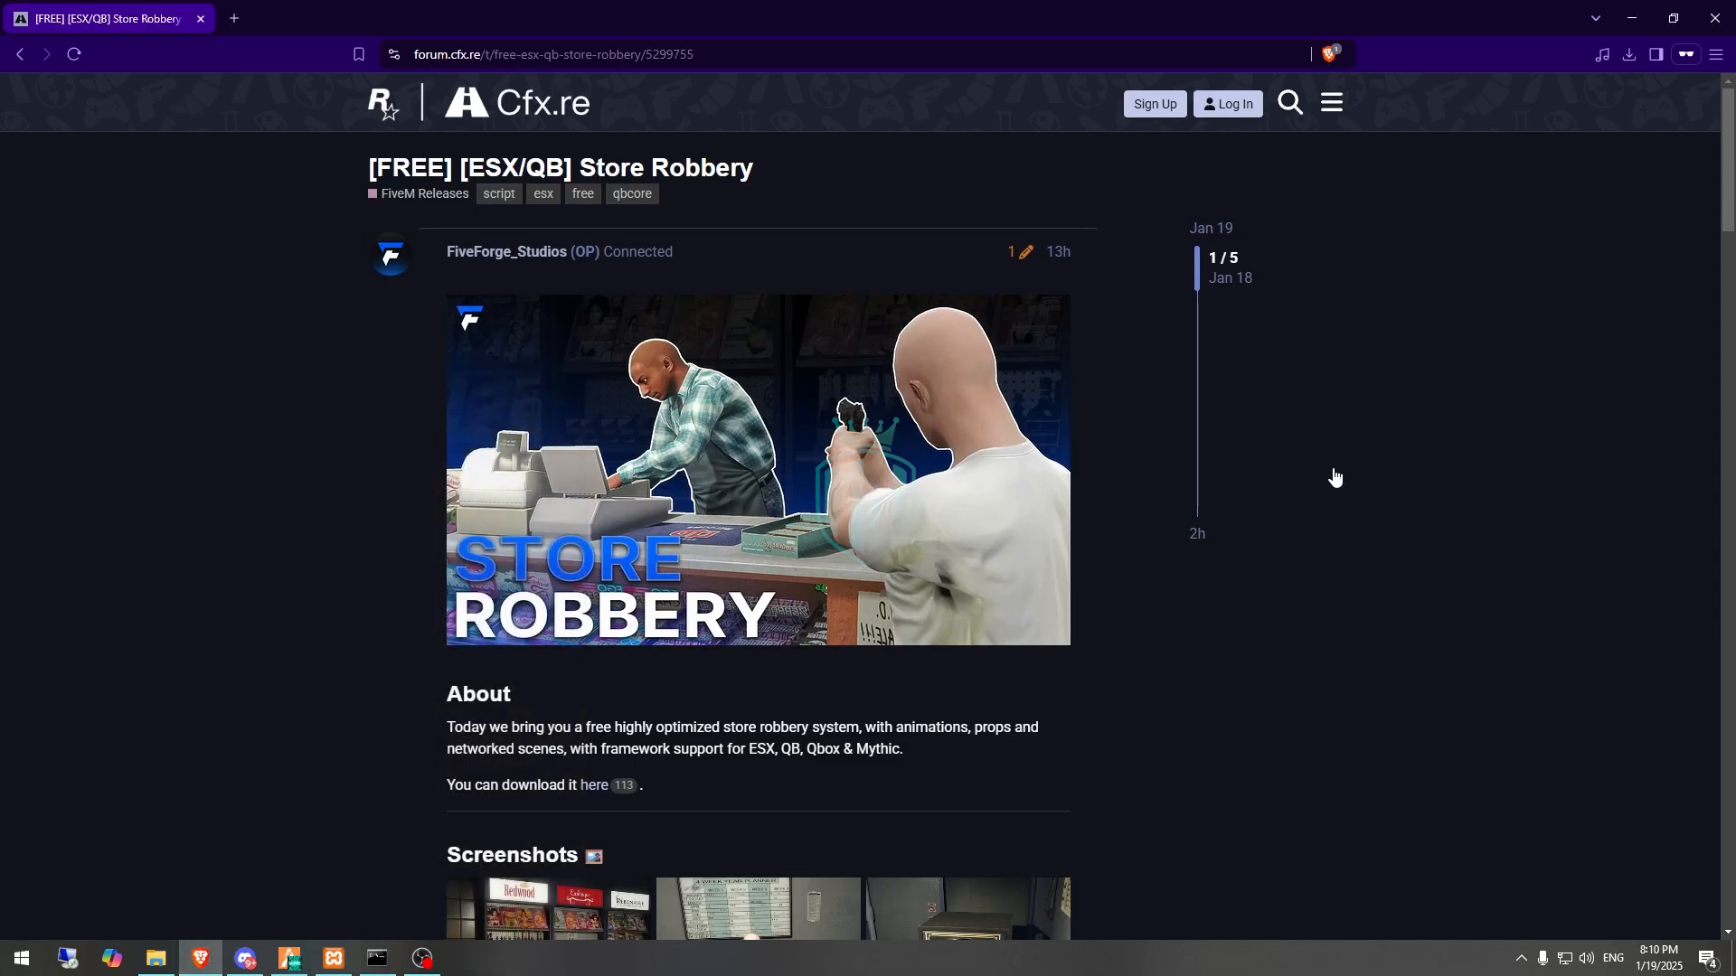
mouse_move(509, 270)
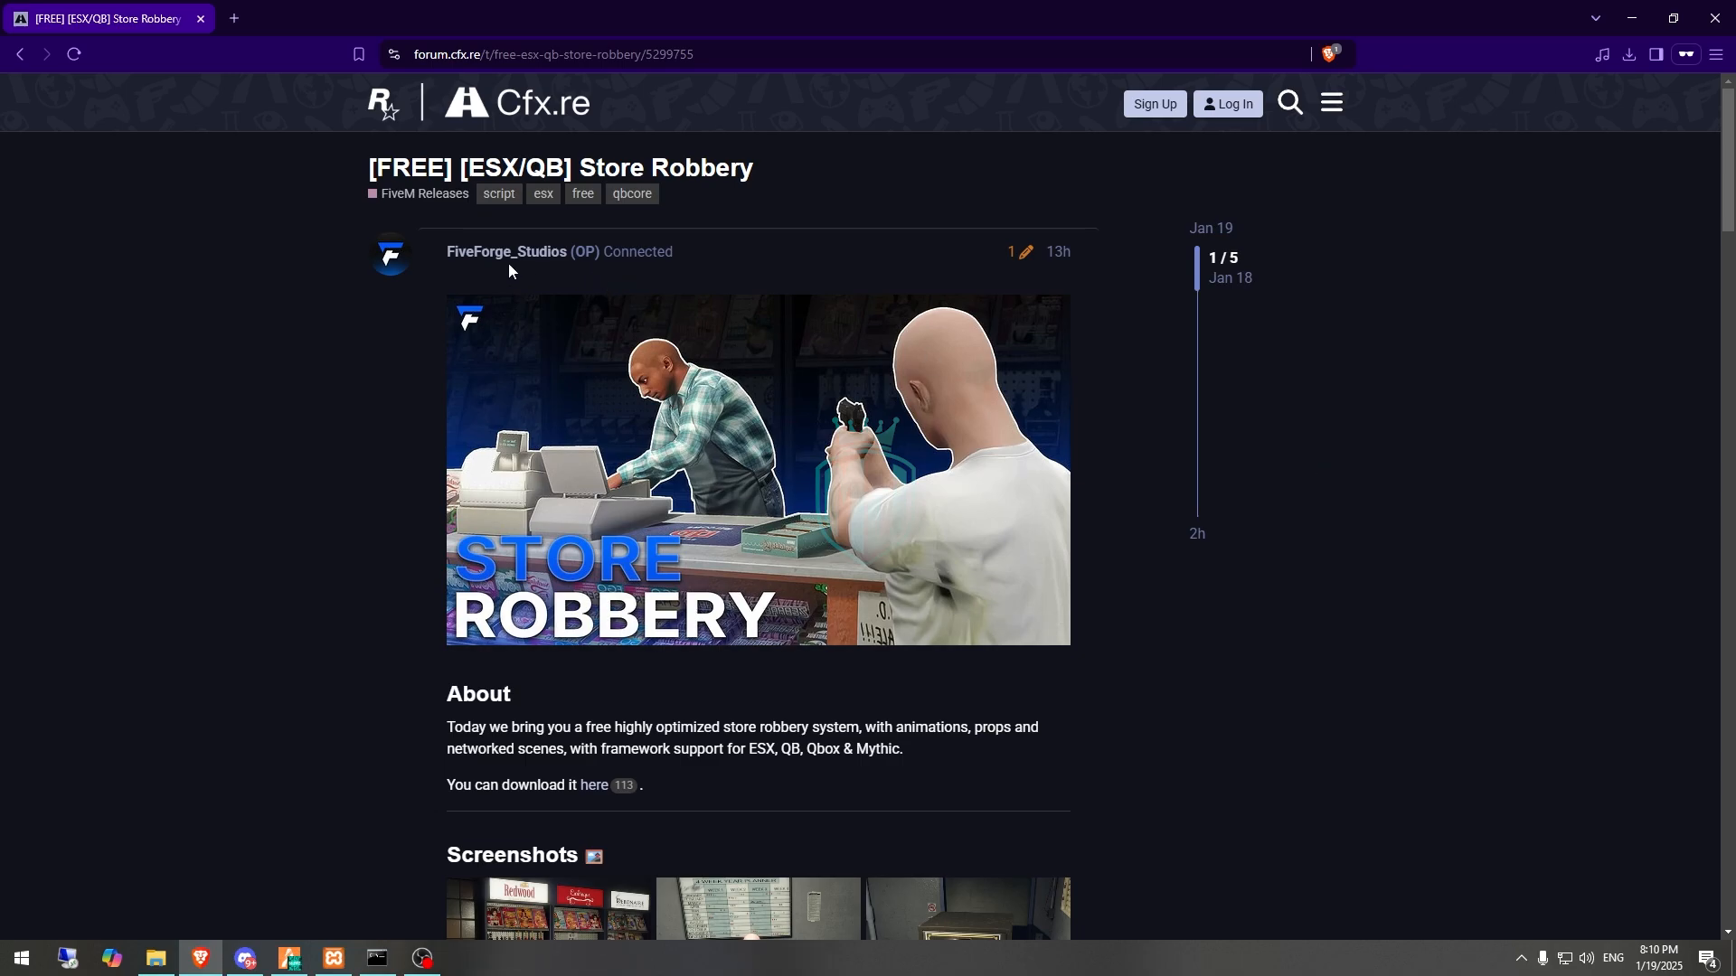
Scroll the release post down to its 'here' GitHub download link.
scroll("down", 3)
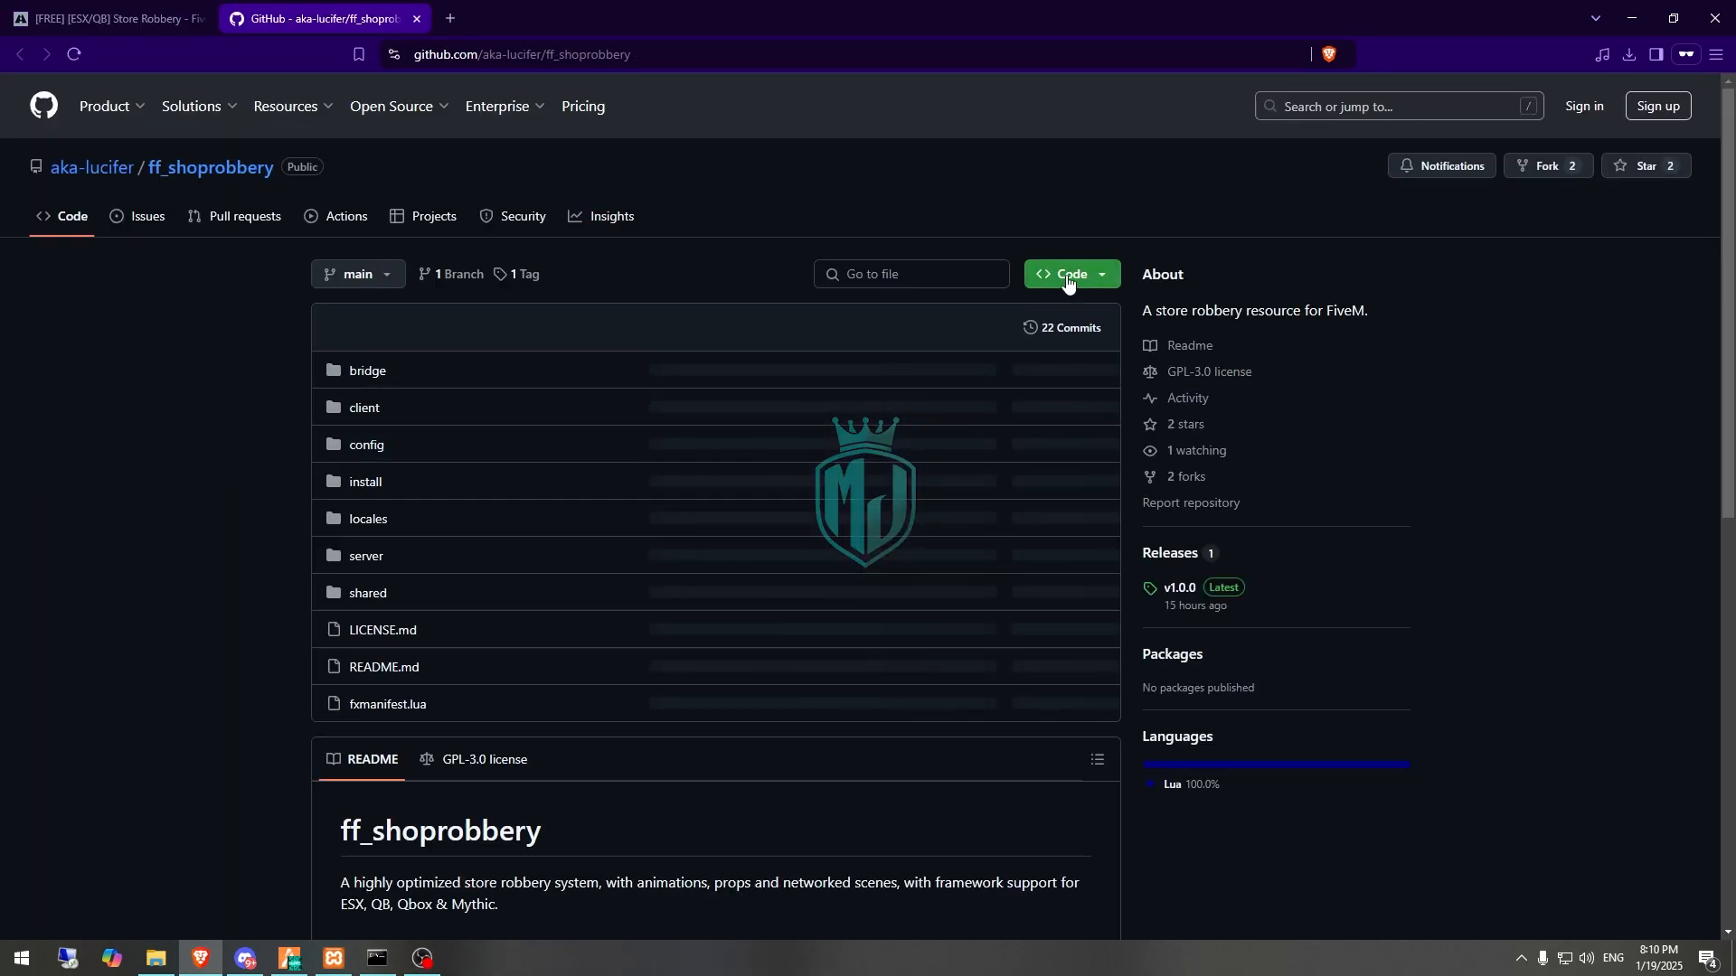
Download ff_shoprobbery as a ZIP from Code > Download ZIP and read its README.
left_click(1066, 275)
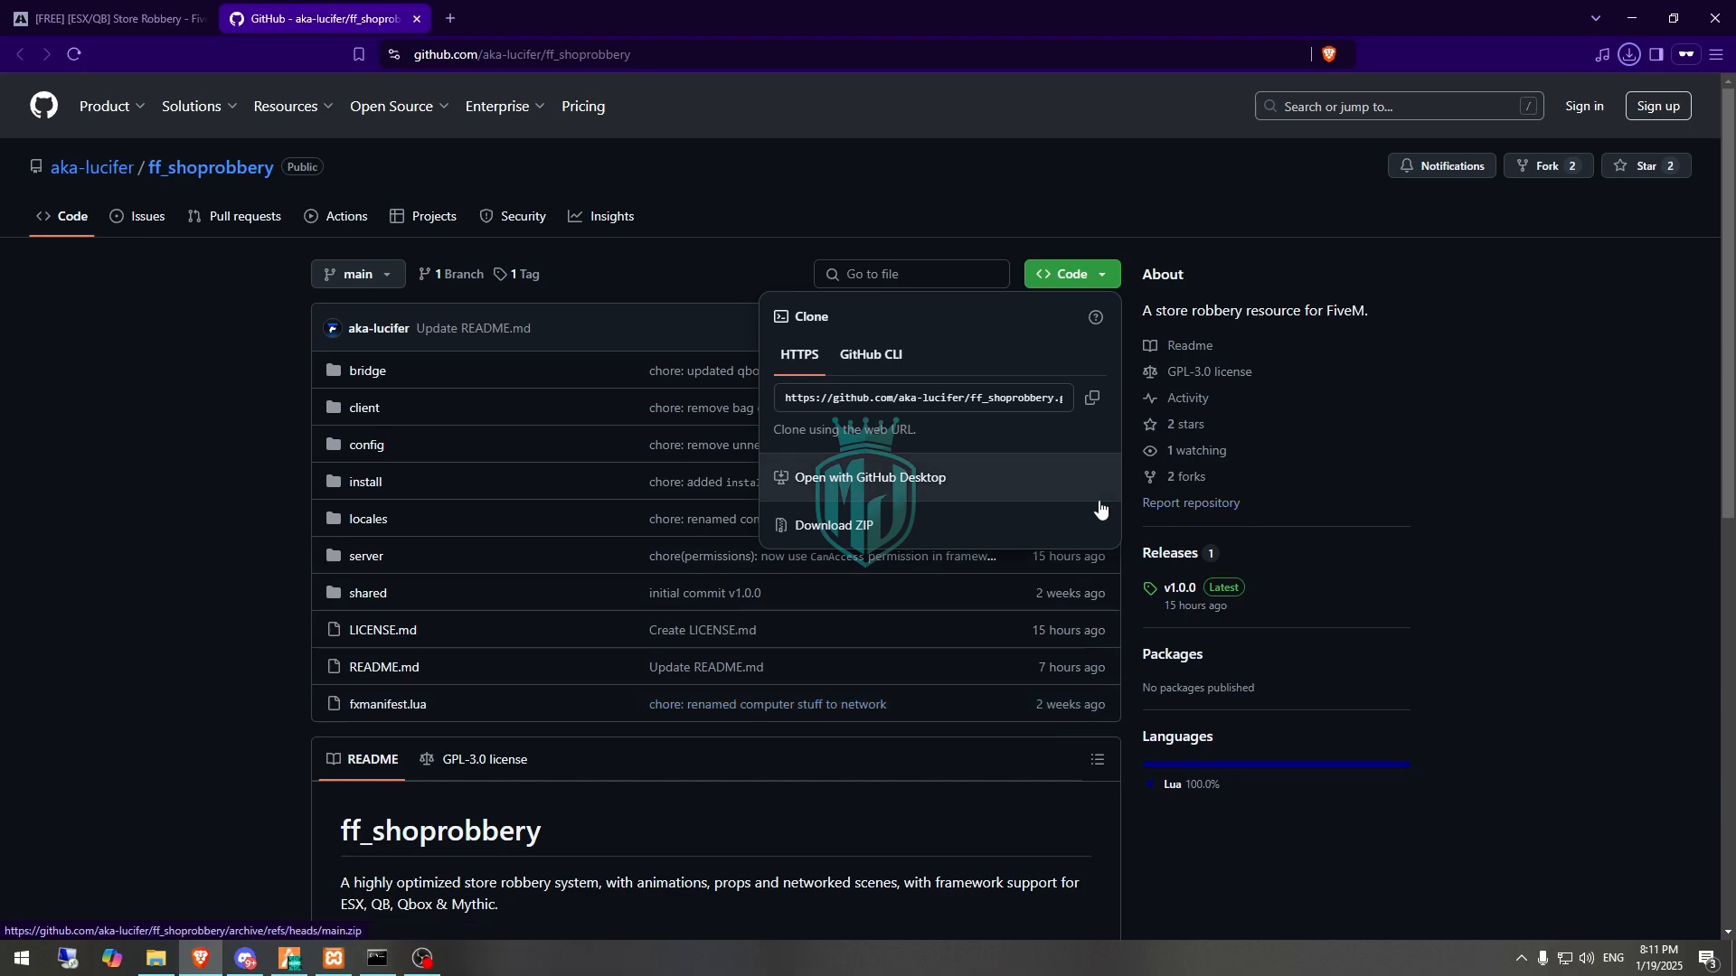
left_click(834, 529)
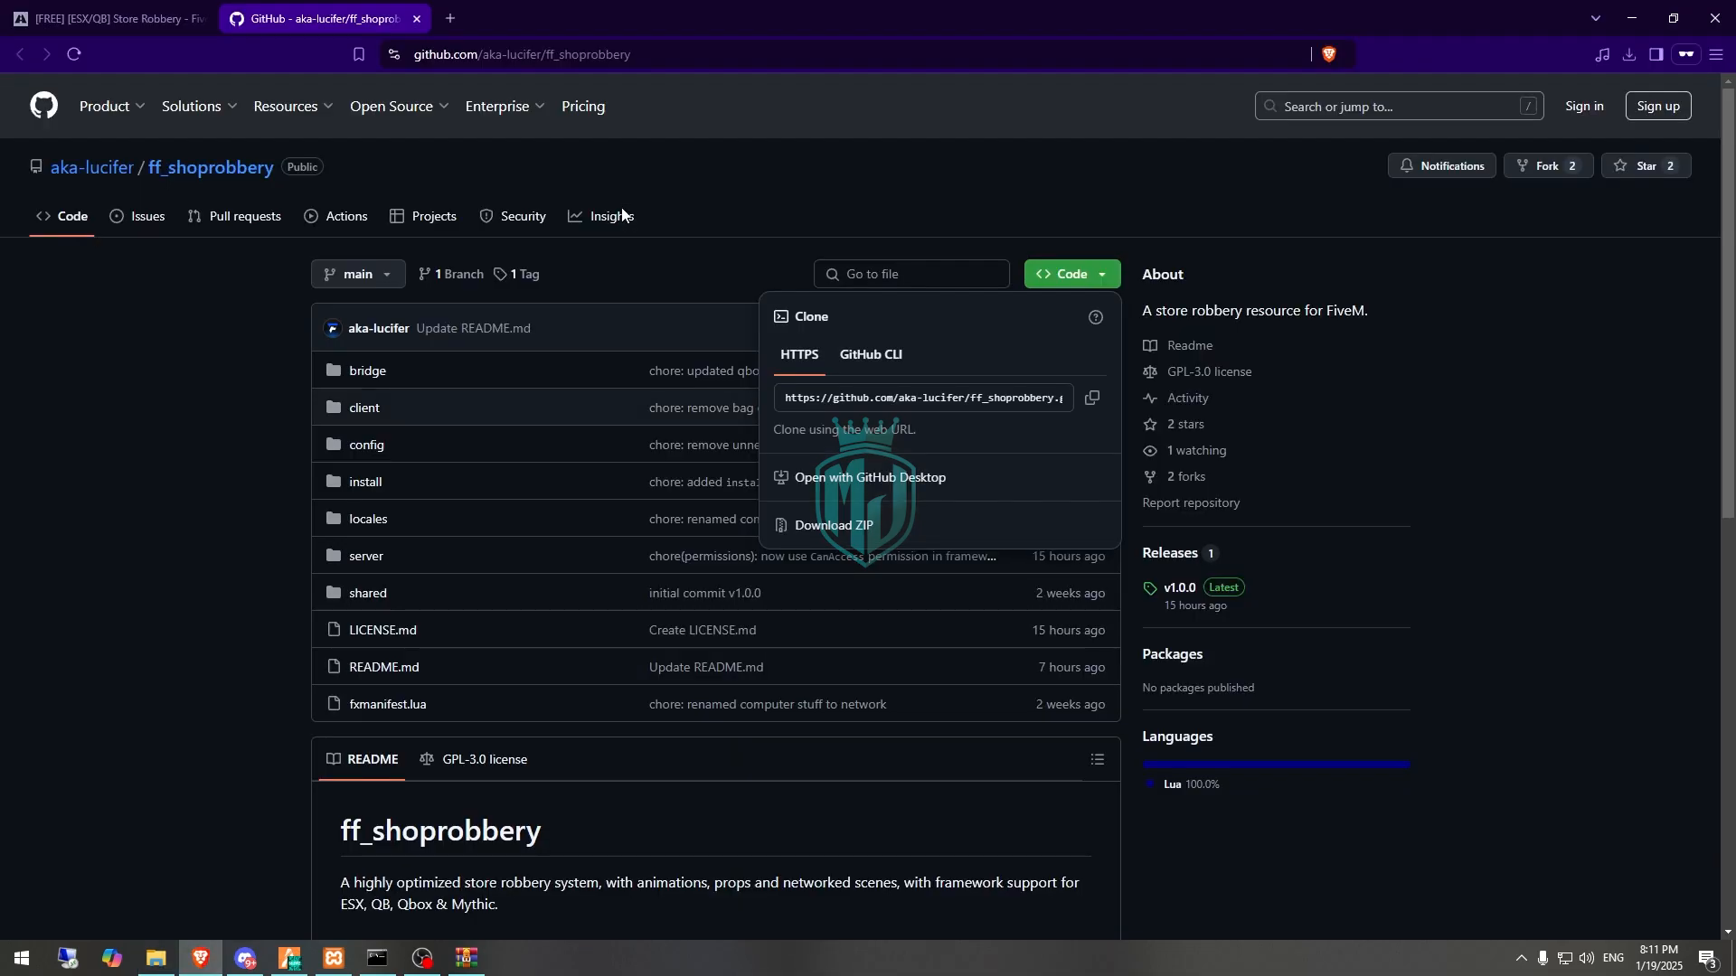
scroll("down", 3)
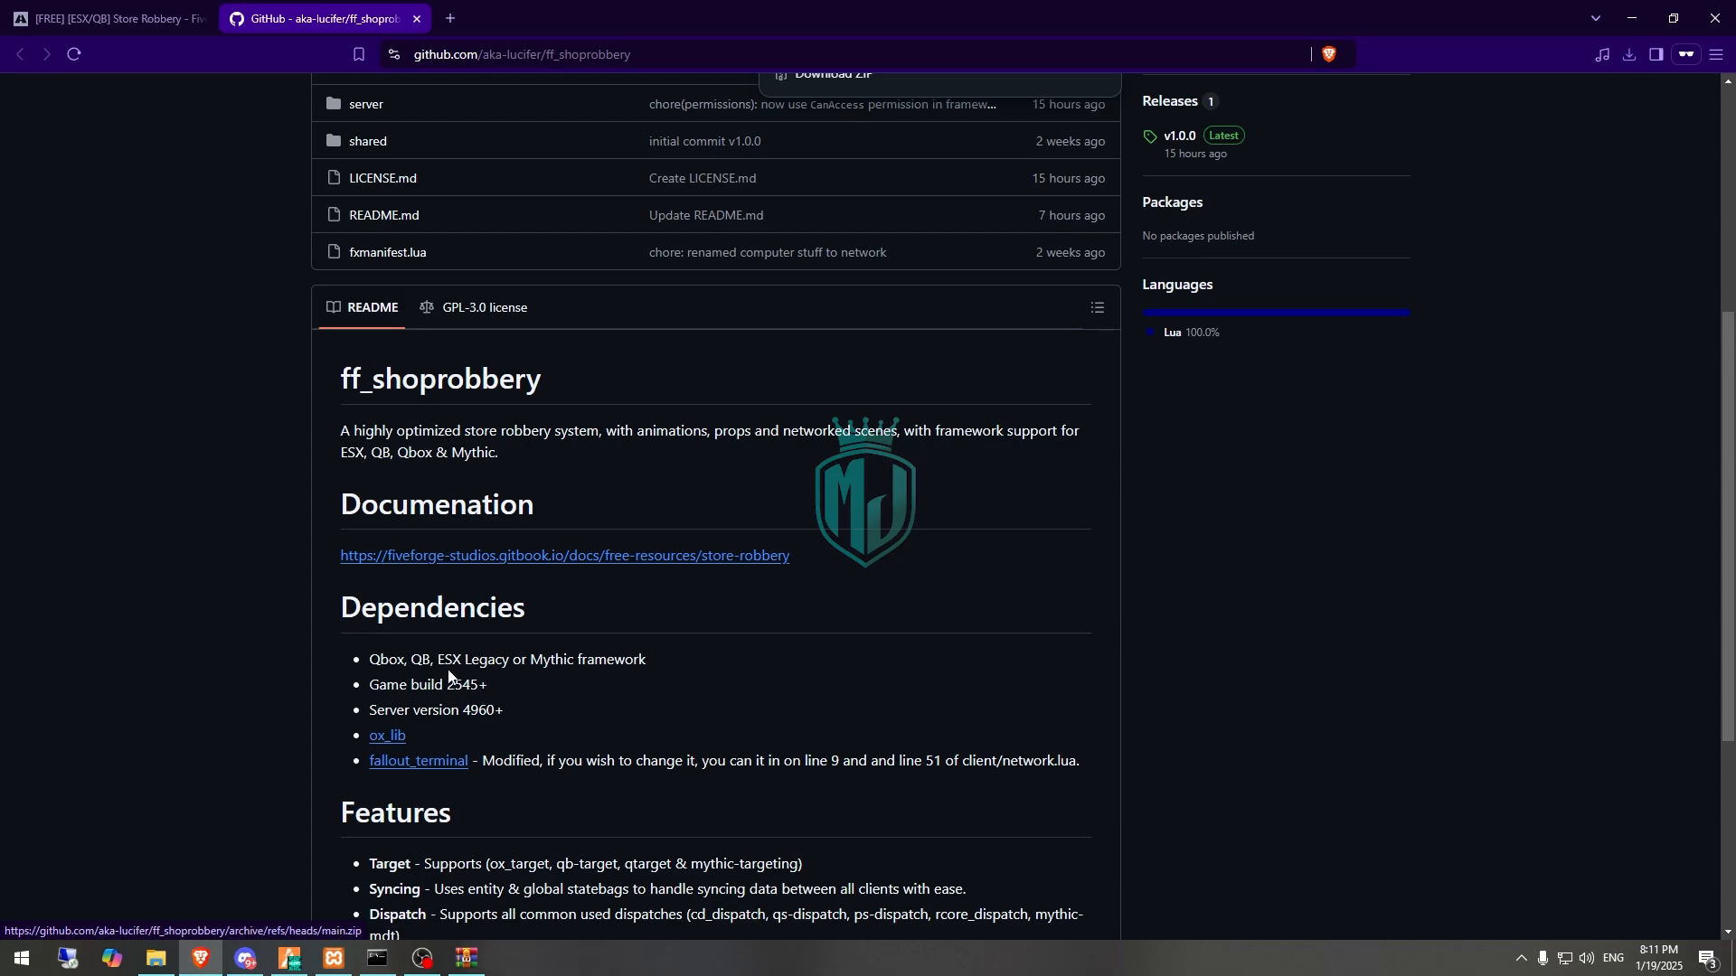
mouse_move(386, 735)
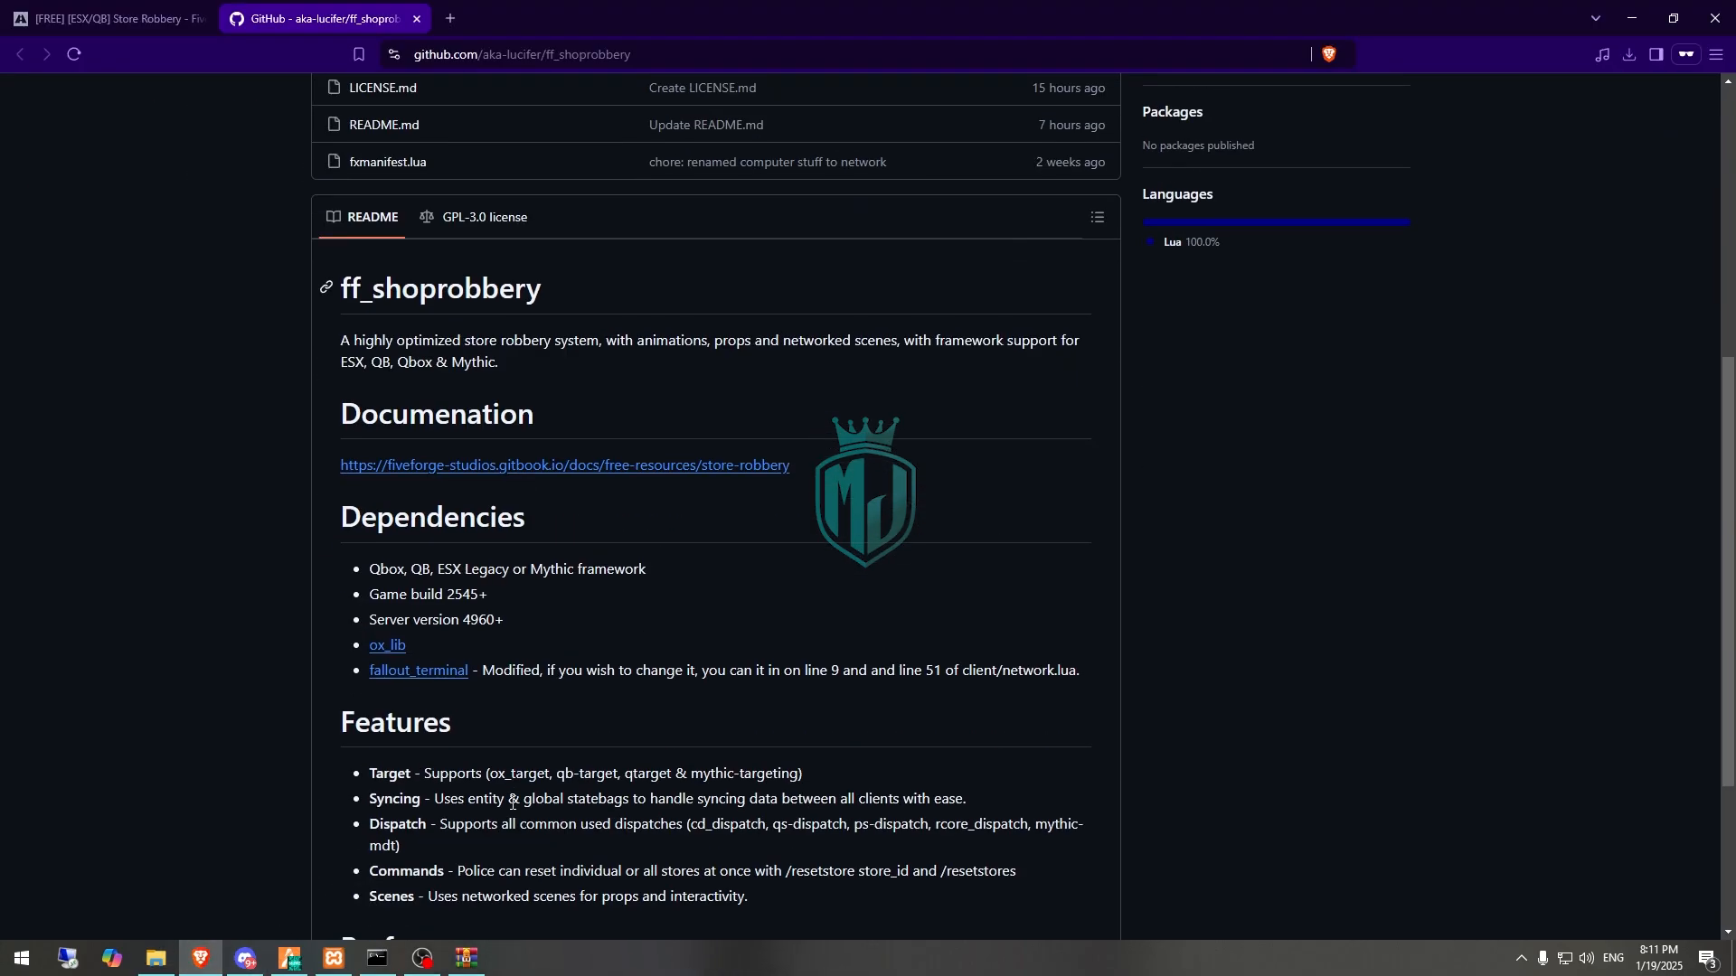
Download the fivem-fallouthacking repository as a ZIP.
scroll("down", 3)
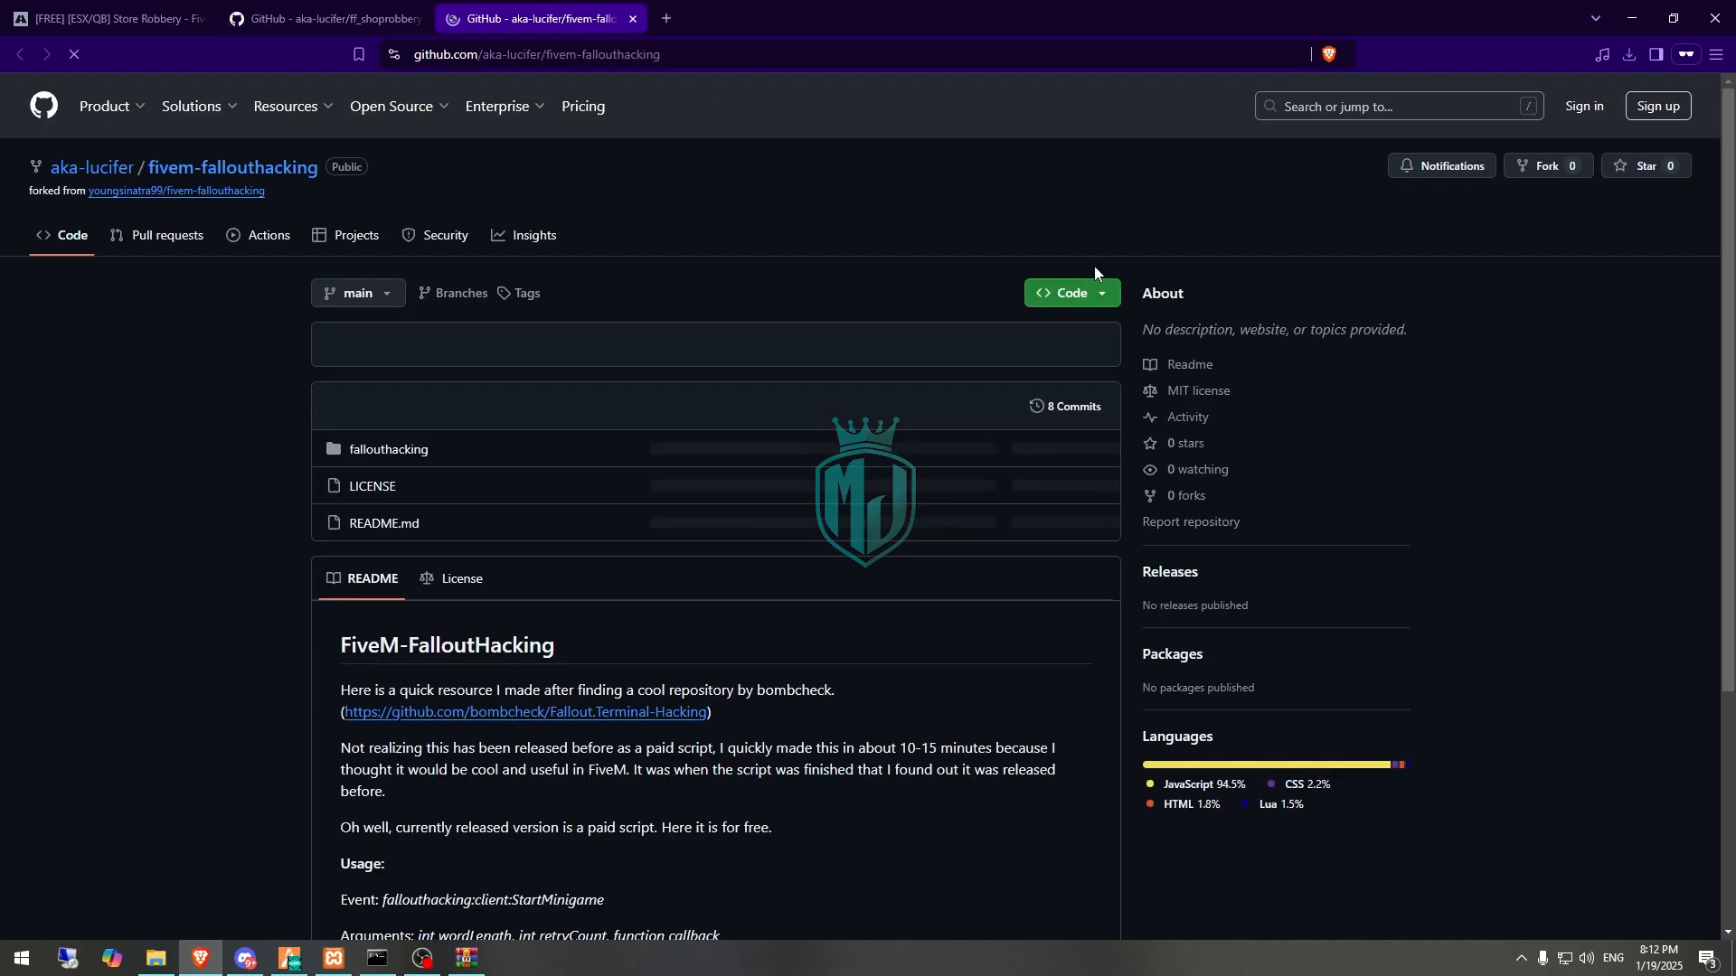
left_click(1069, 293)
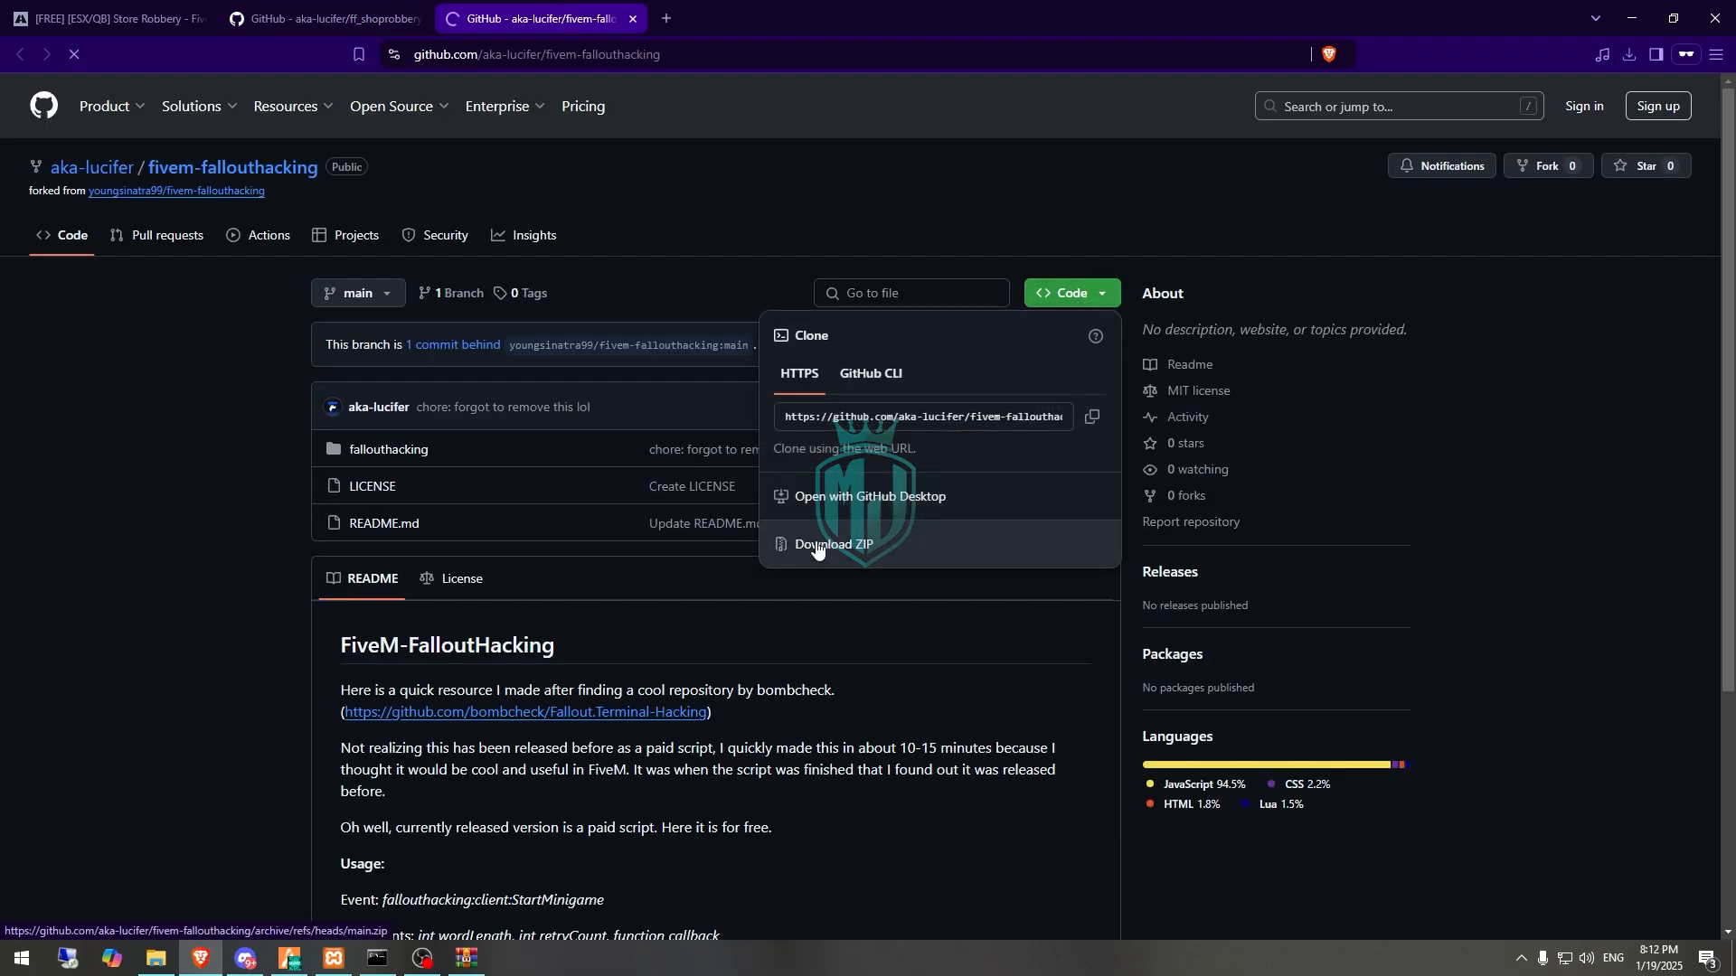
left_click(832, 543)
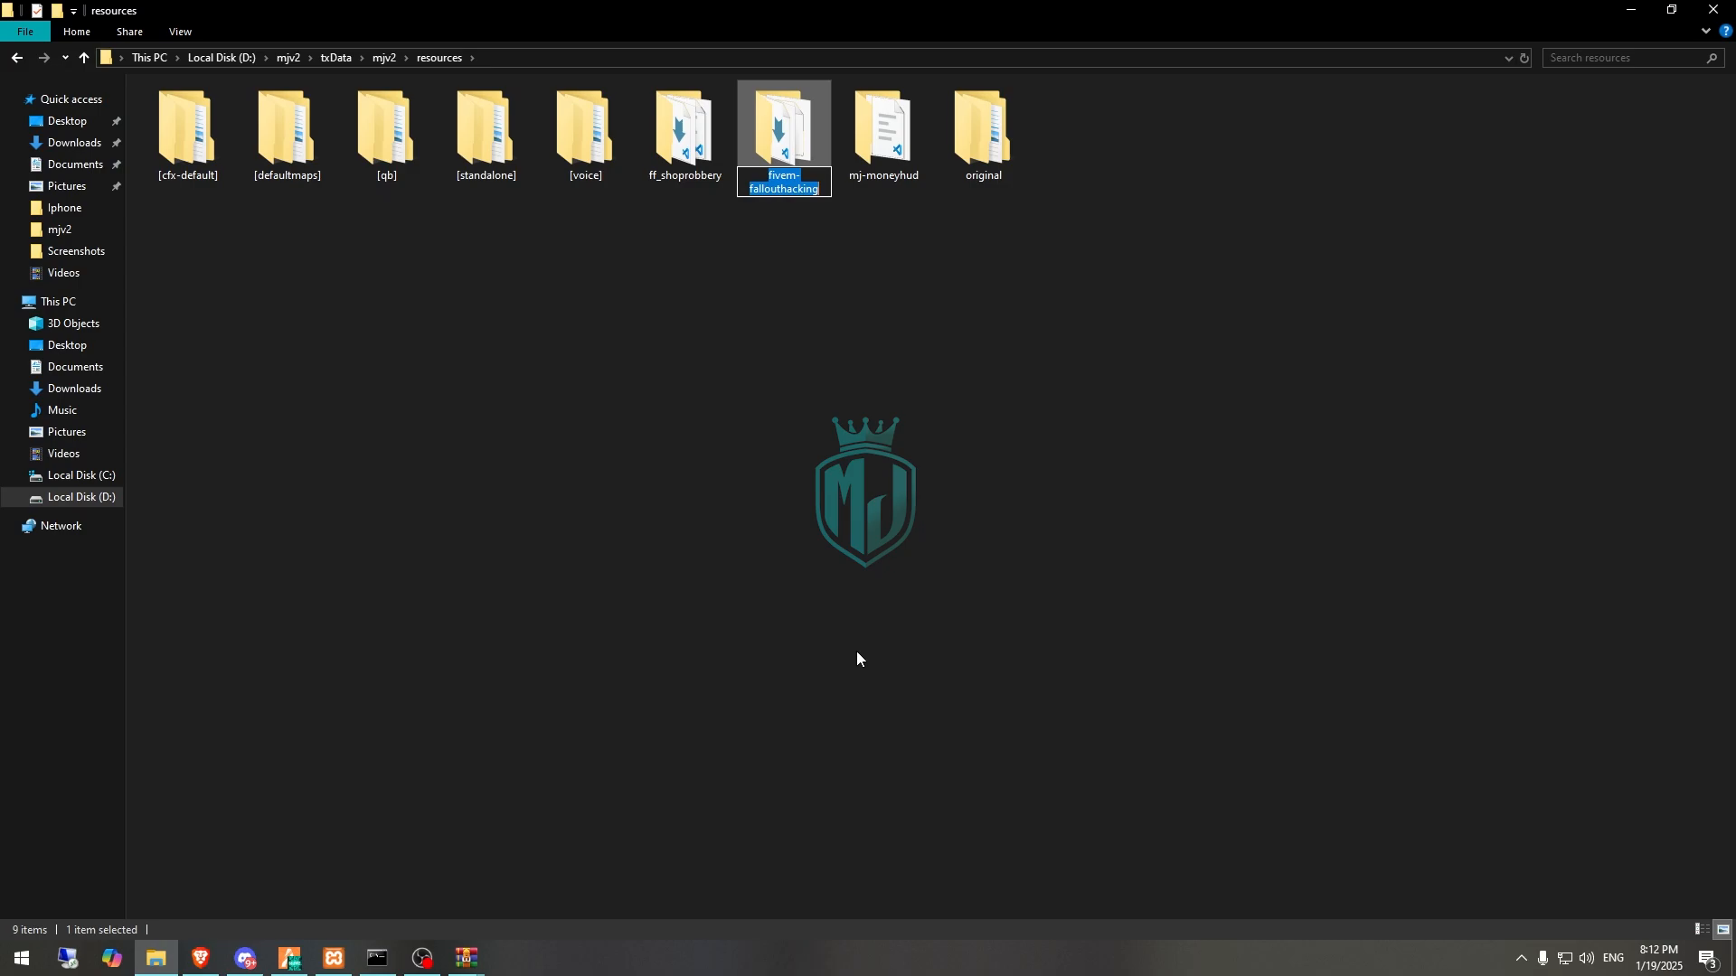
Replace fivem-fallouthacking with its inner fallouthacking folder directly in resources.
double_click(783, 122)
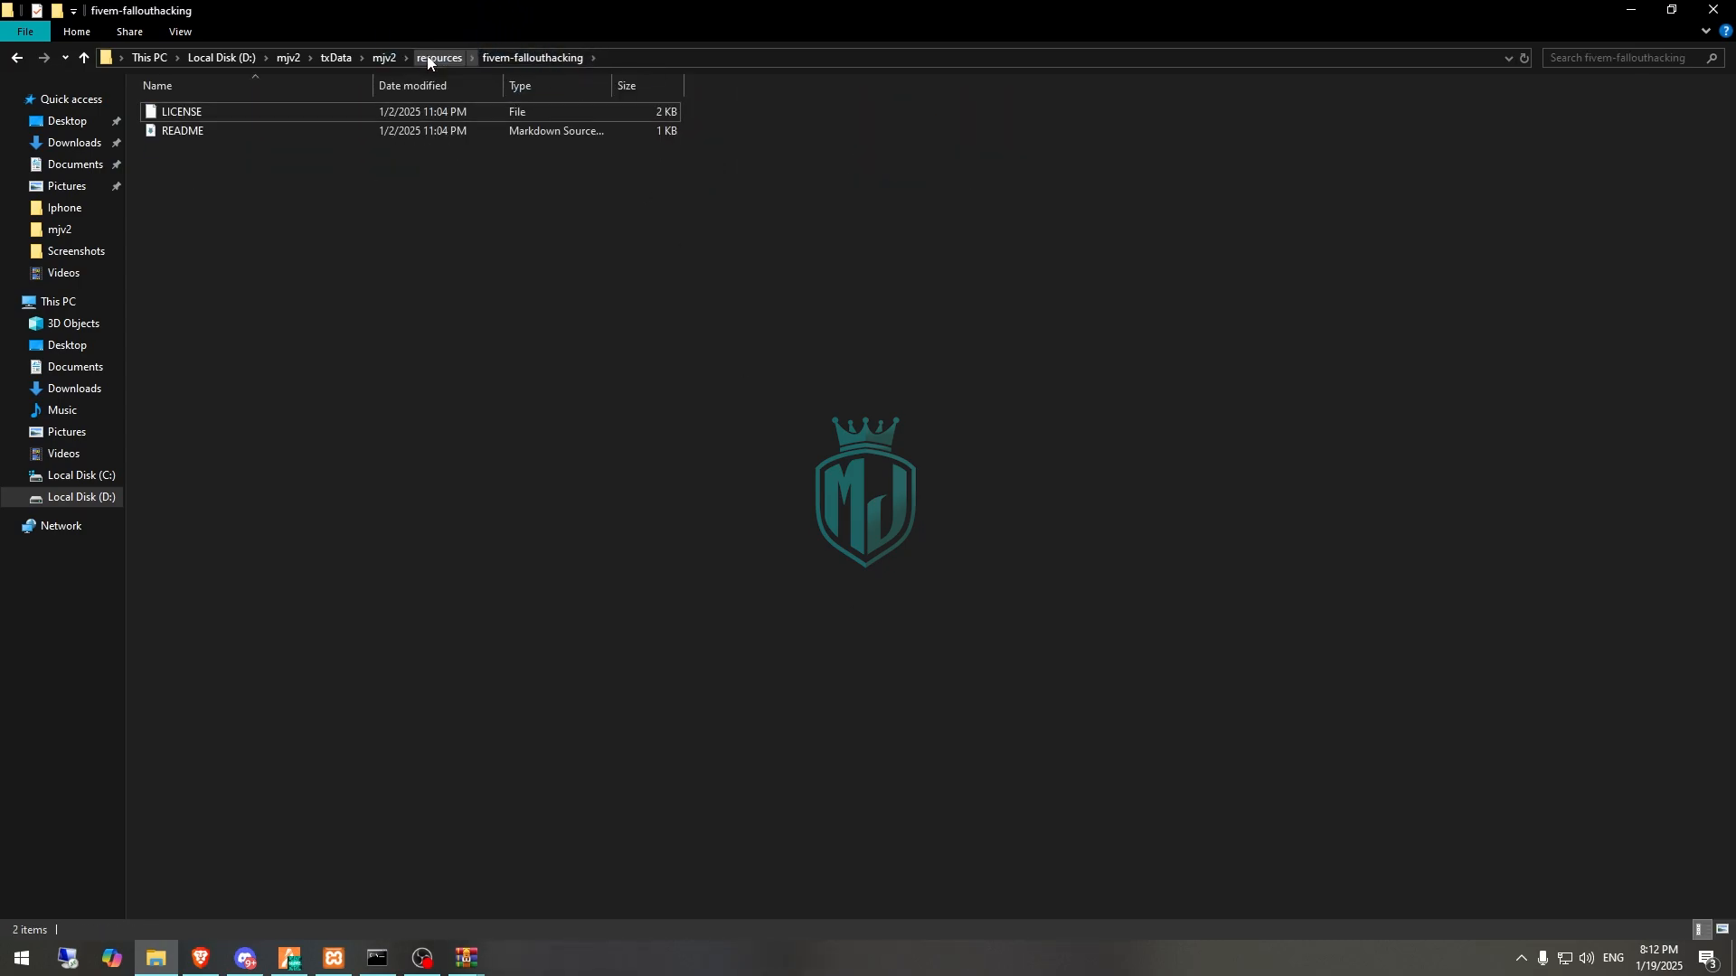
left_click(438, 58)
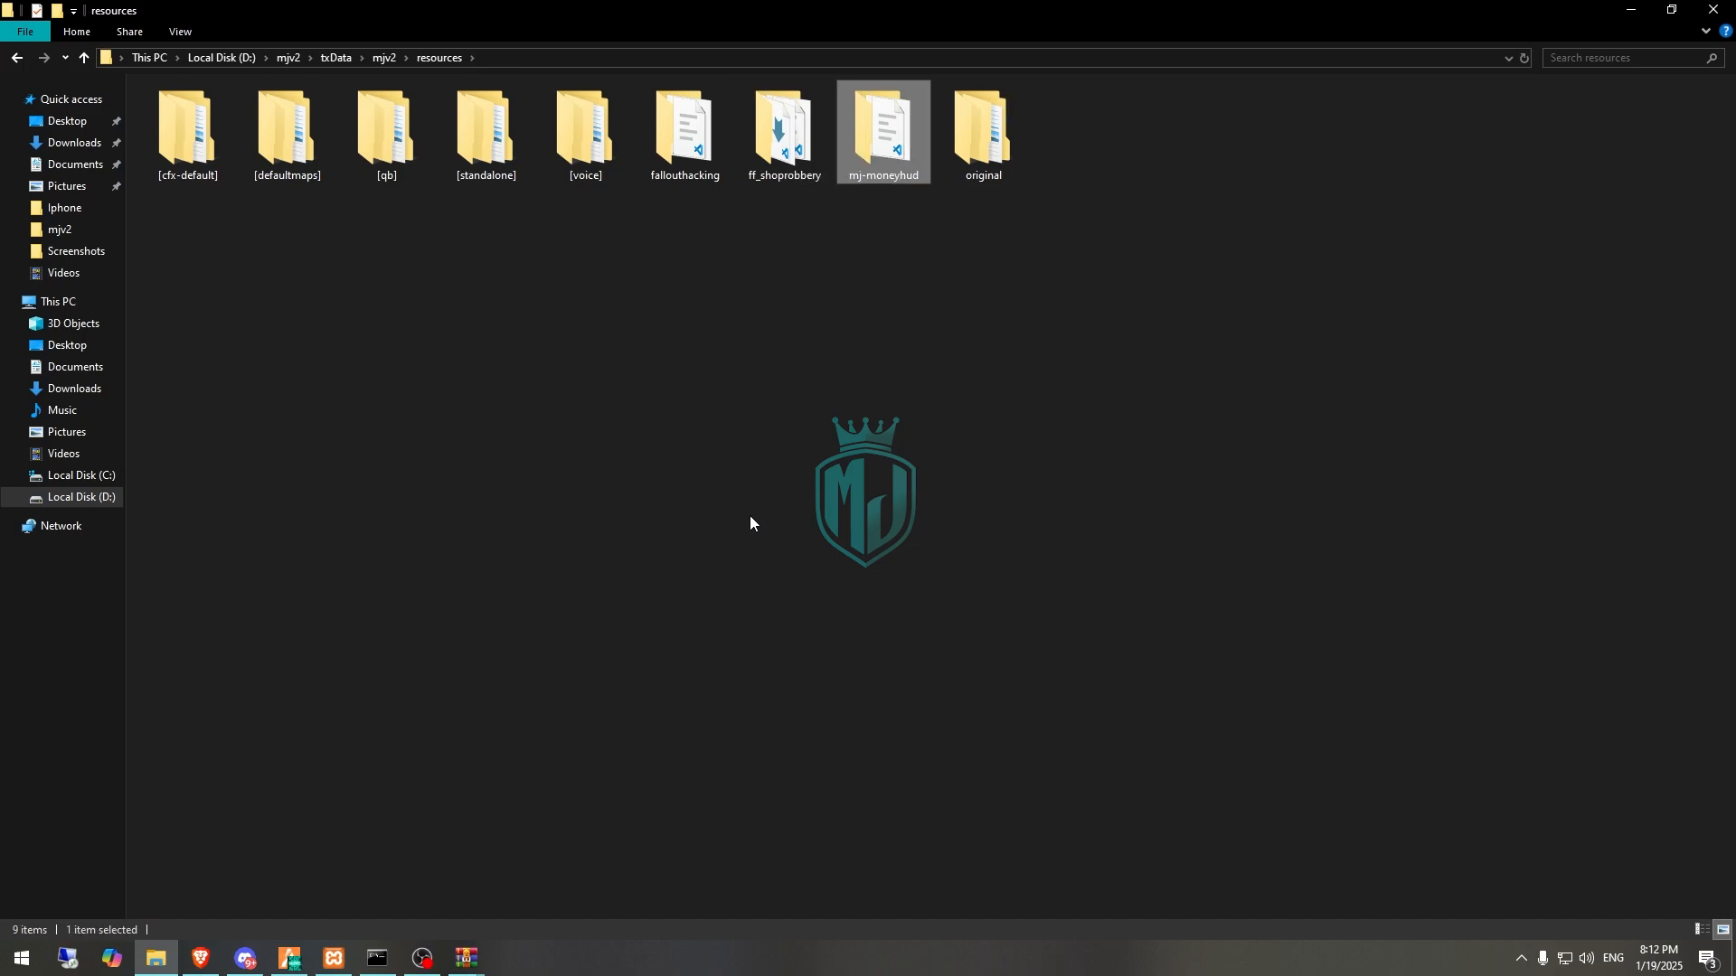
left_click(684, 128)
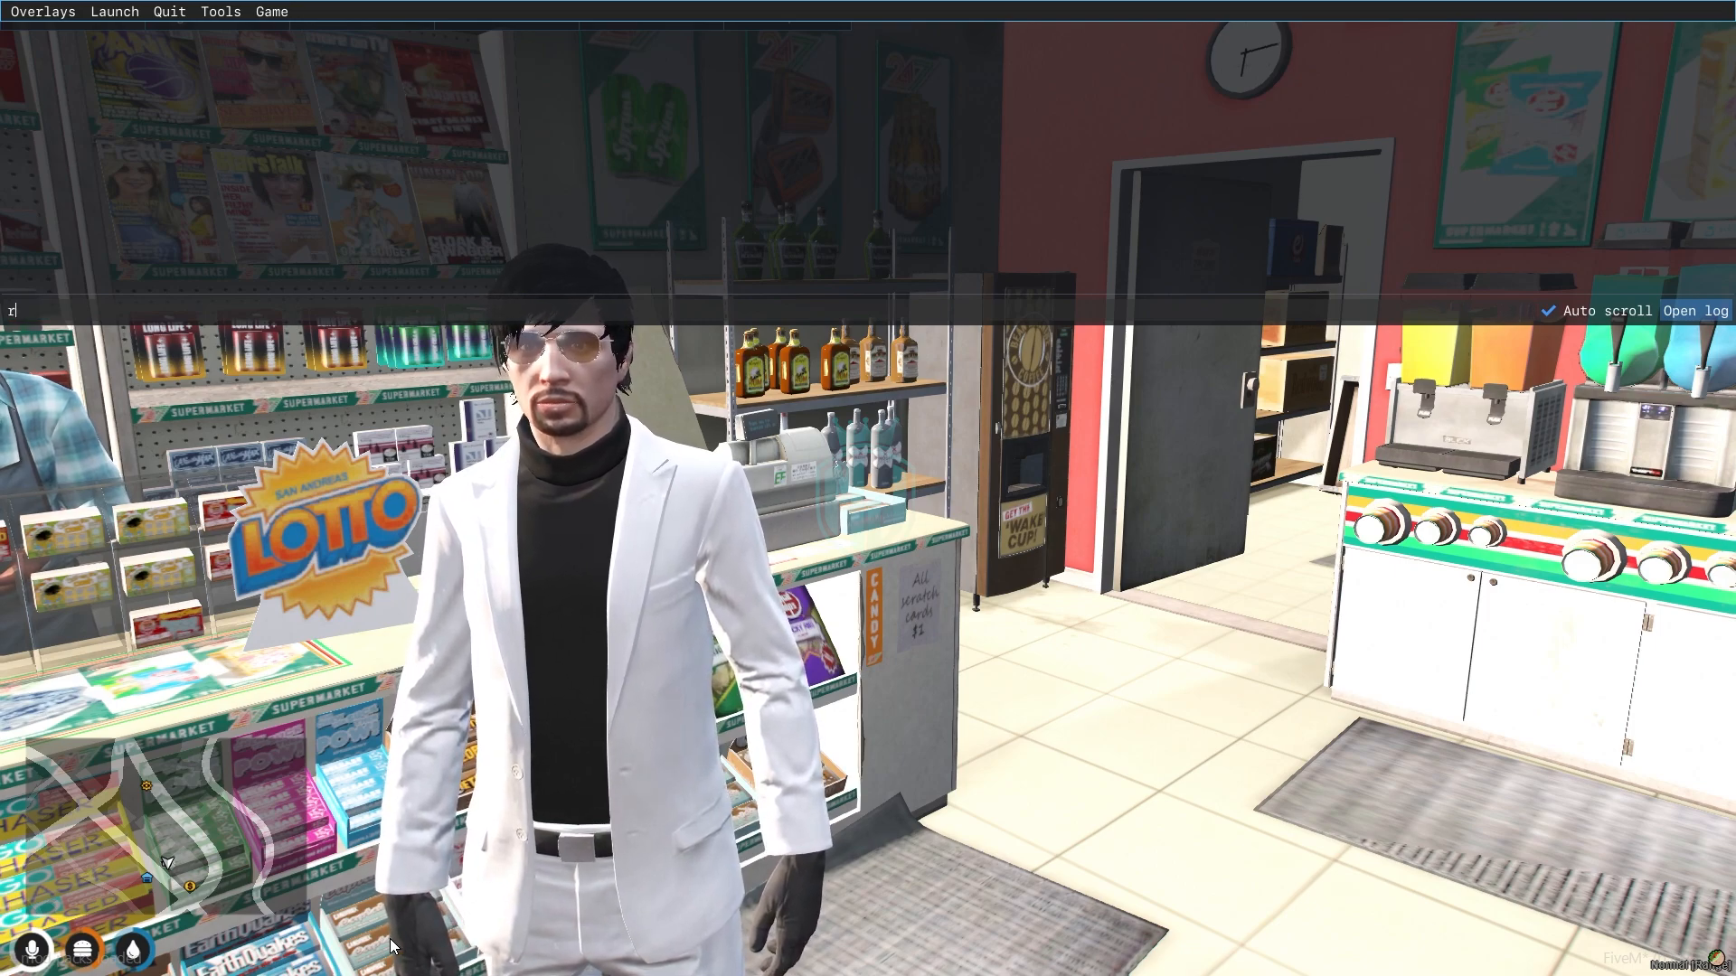
Run 'refresh' in the FiveM console, then leave the game to edit the config.
type("efresh")
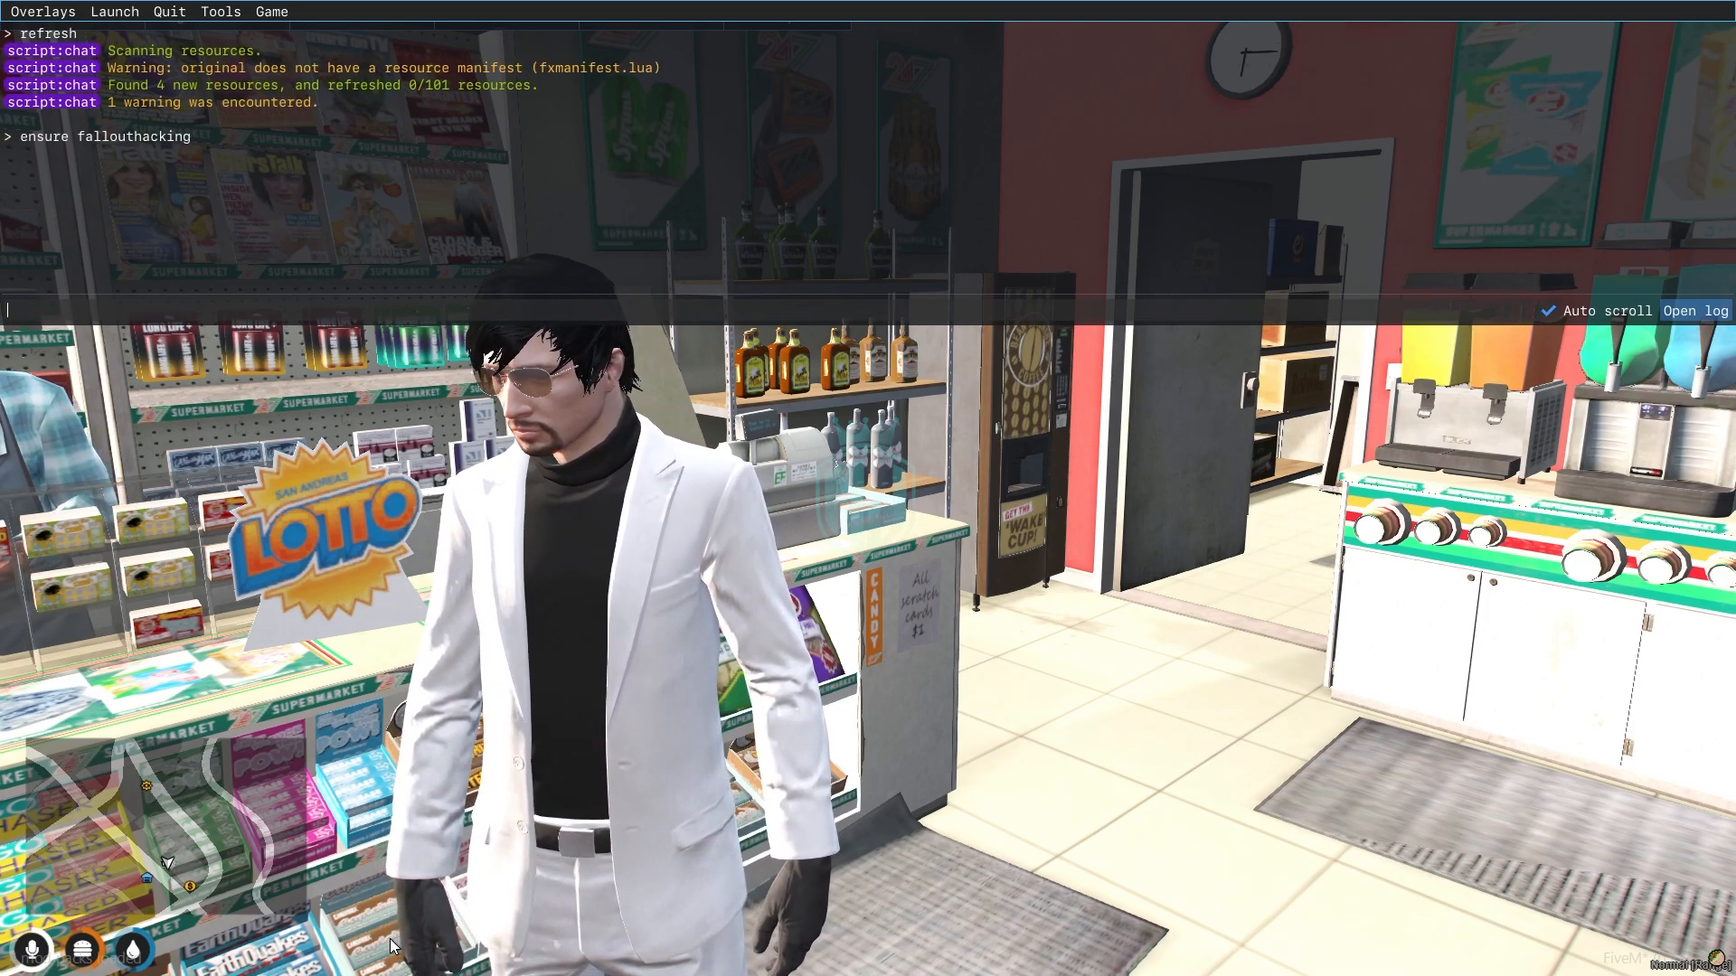
left_click(20, 958)
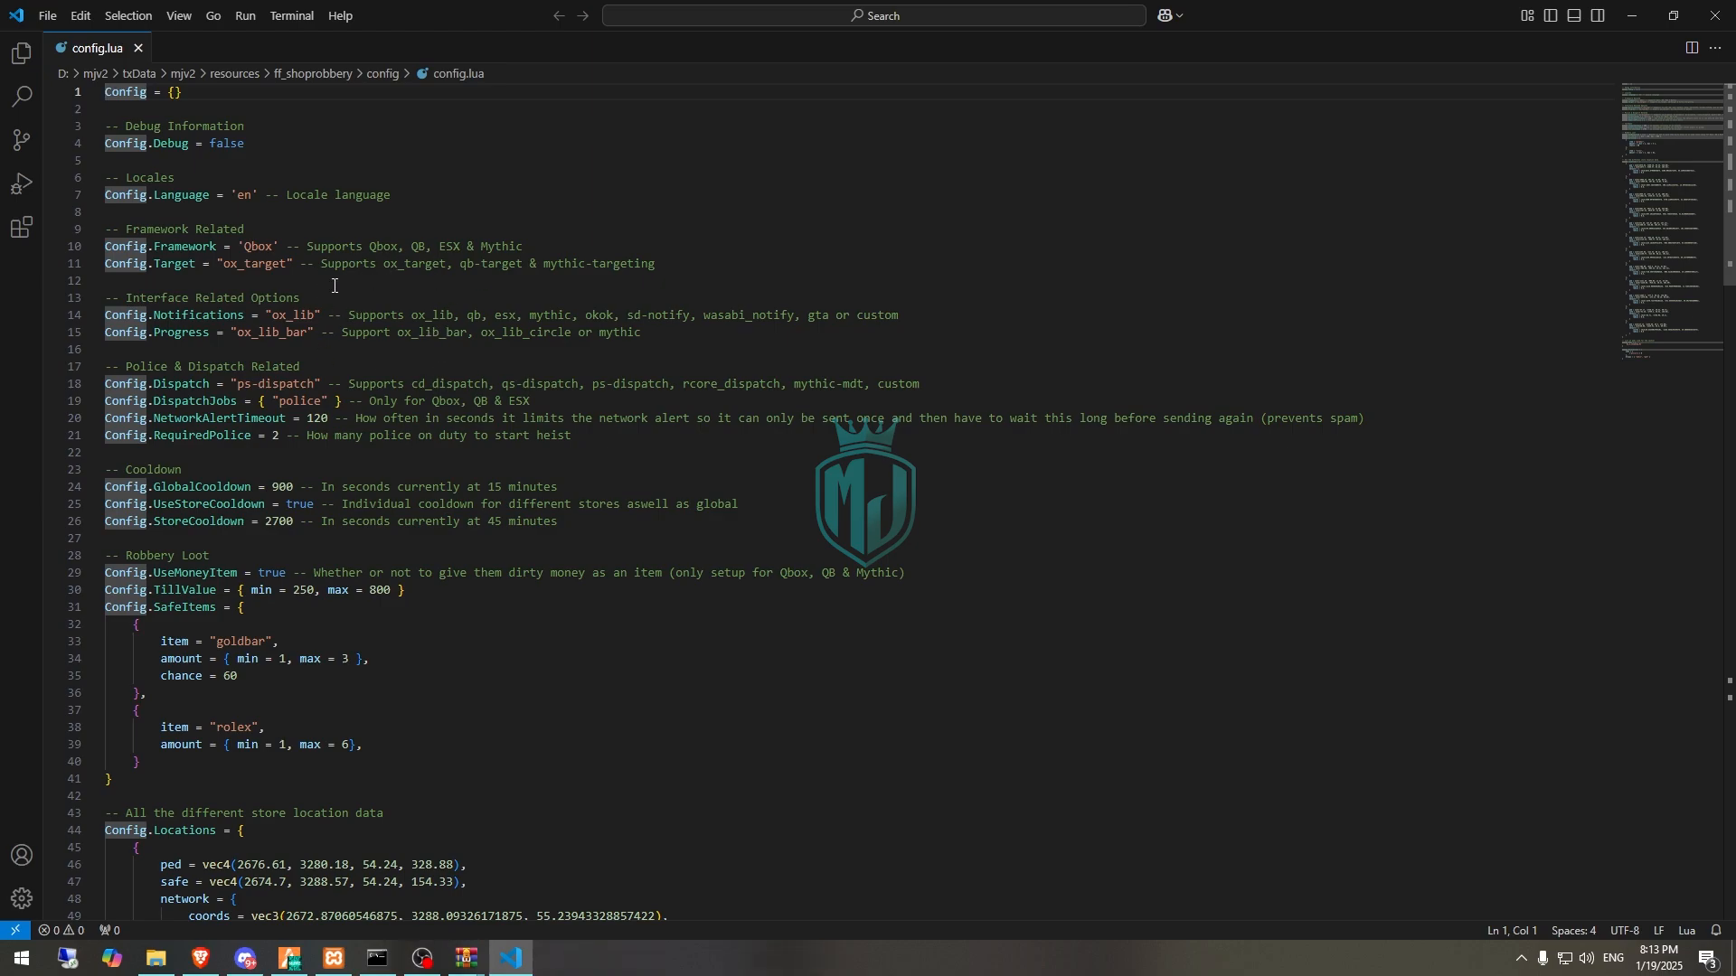
mouse_move(473, 322)
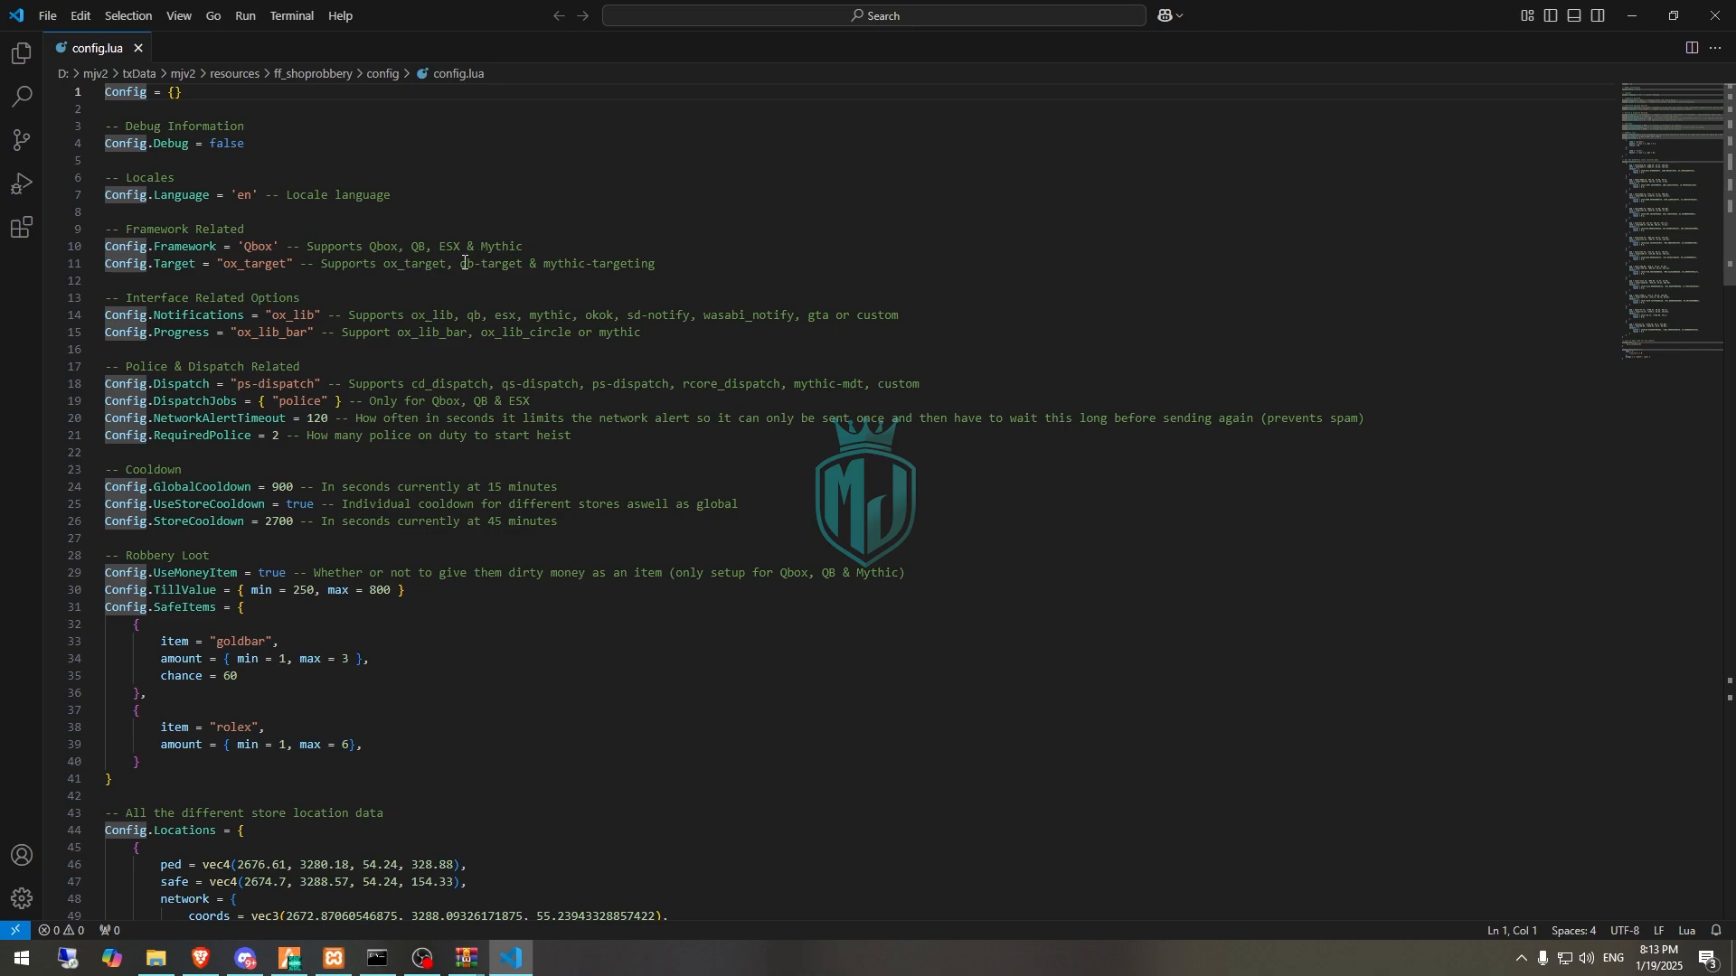
In config.lua, change Target from ox_target to qb-target and Framework to 'QB'.
double_click(490, 263)
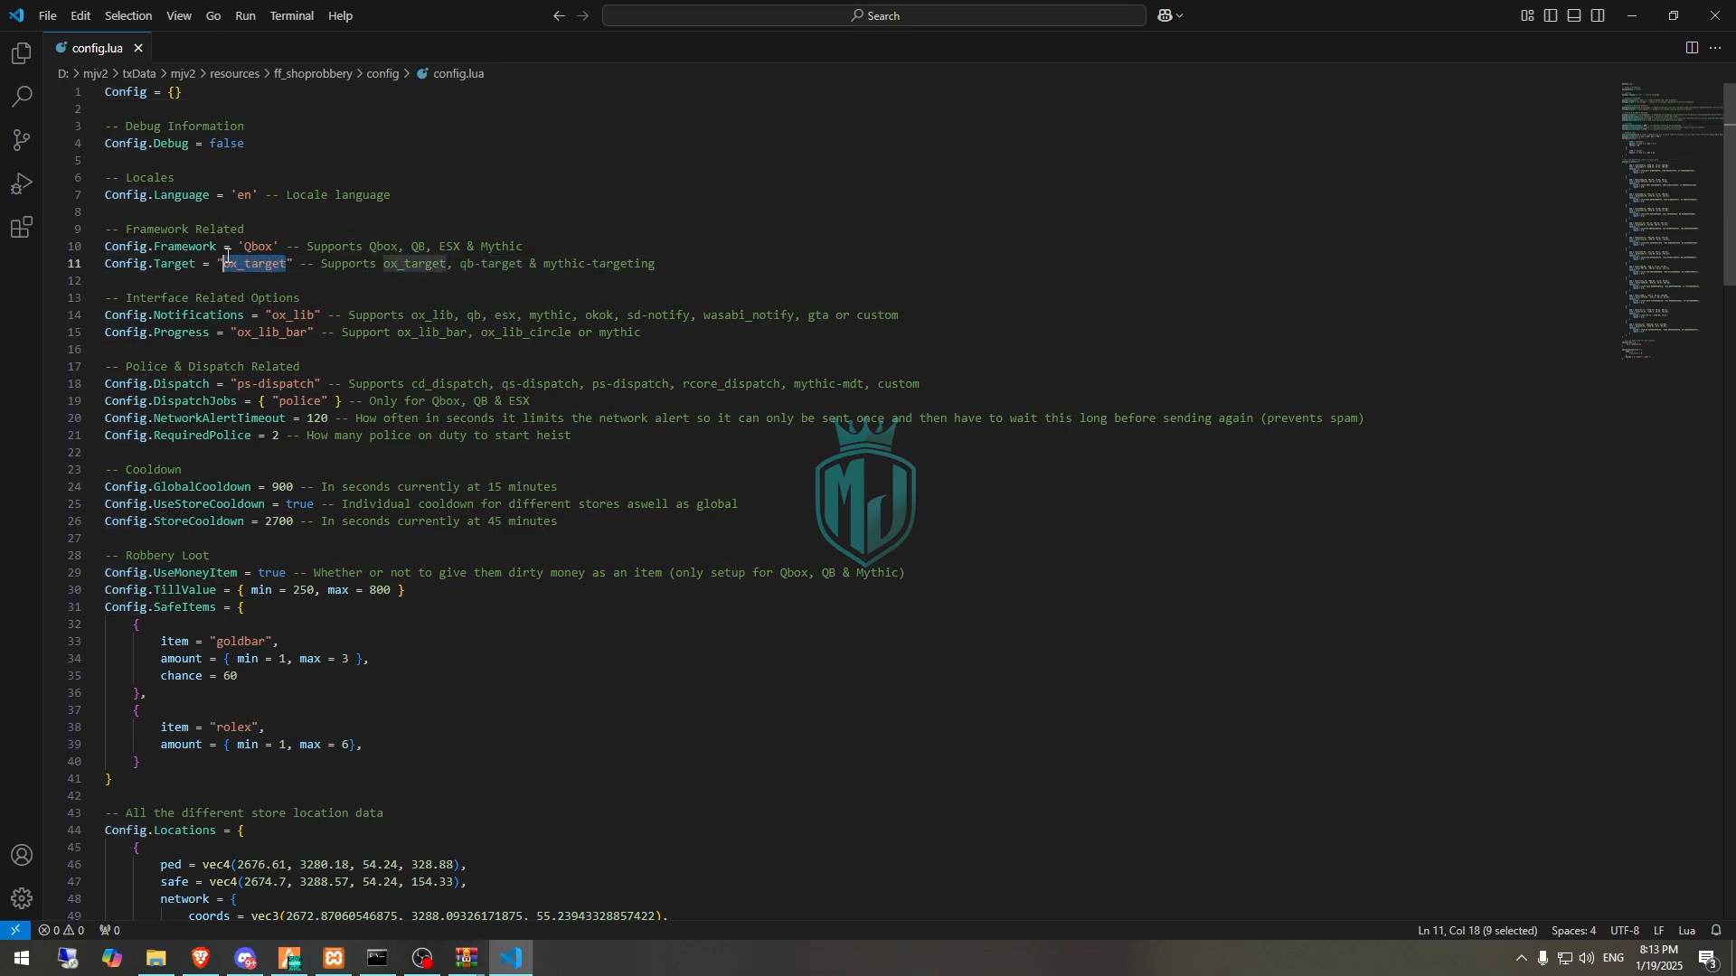
type("qb-target")
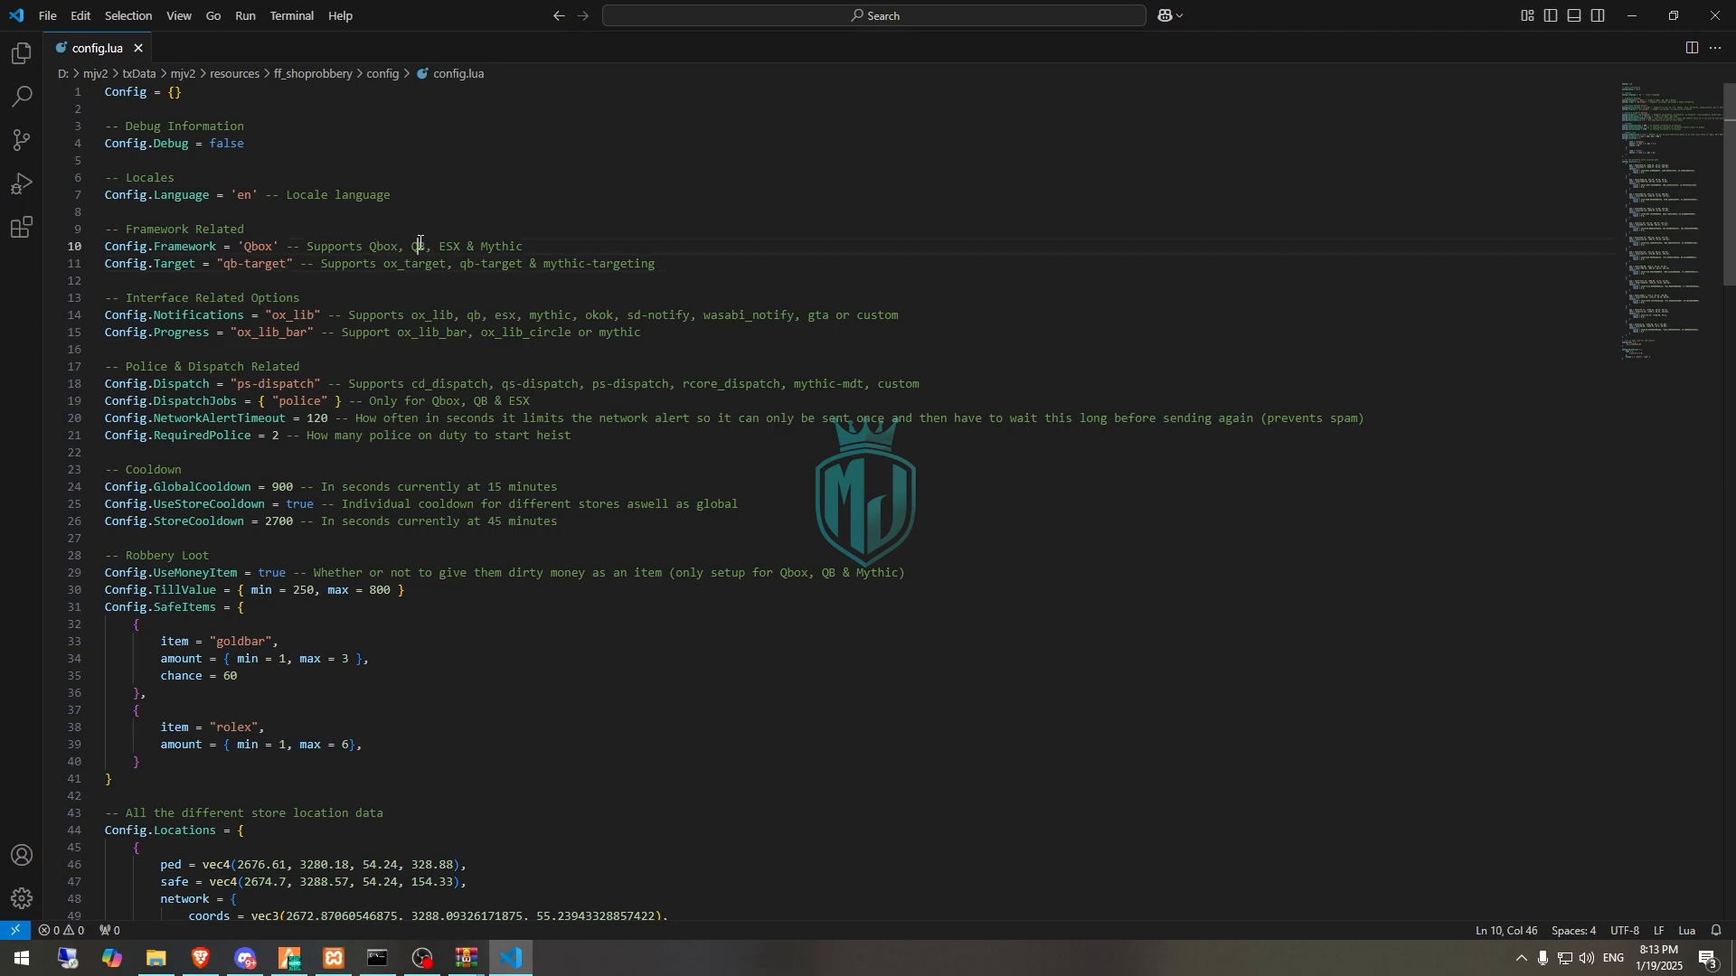
type("QB")
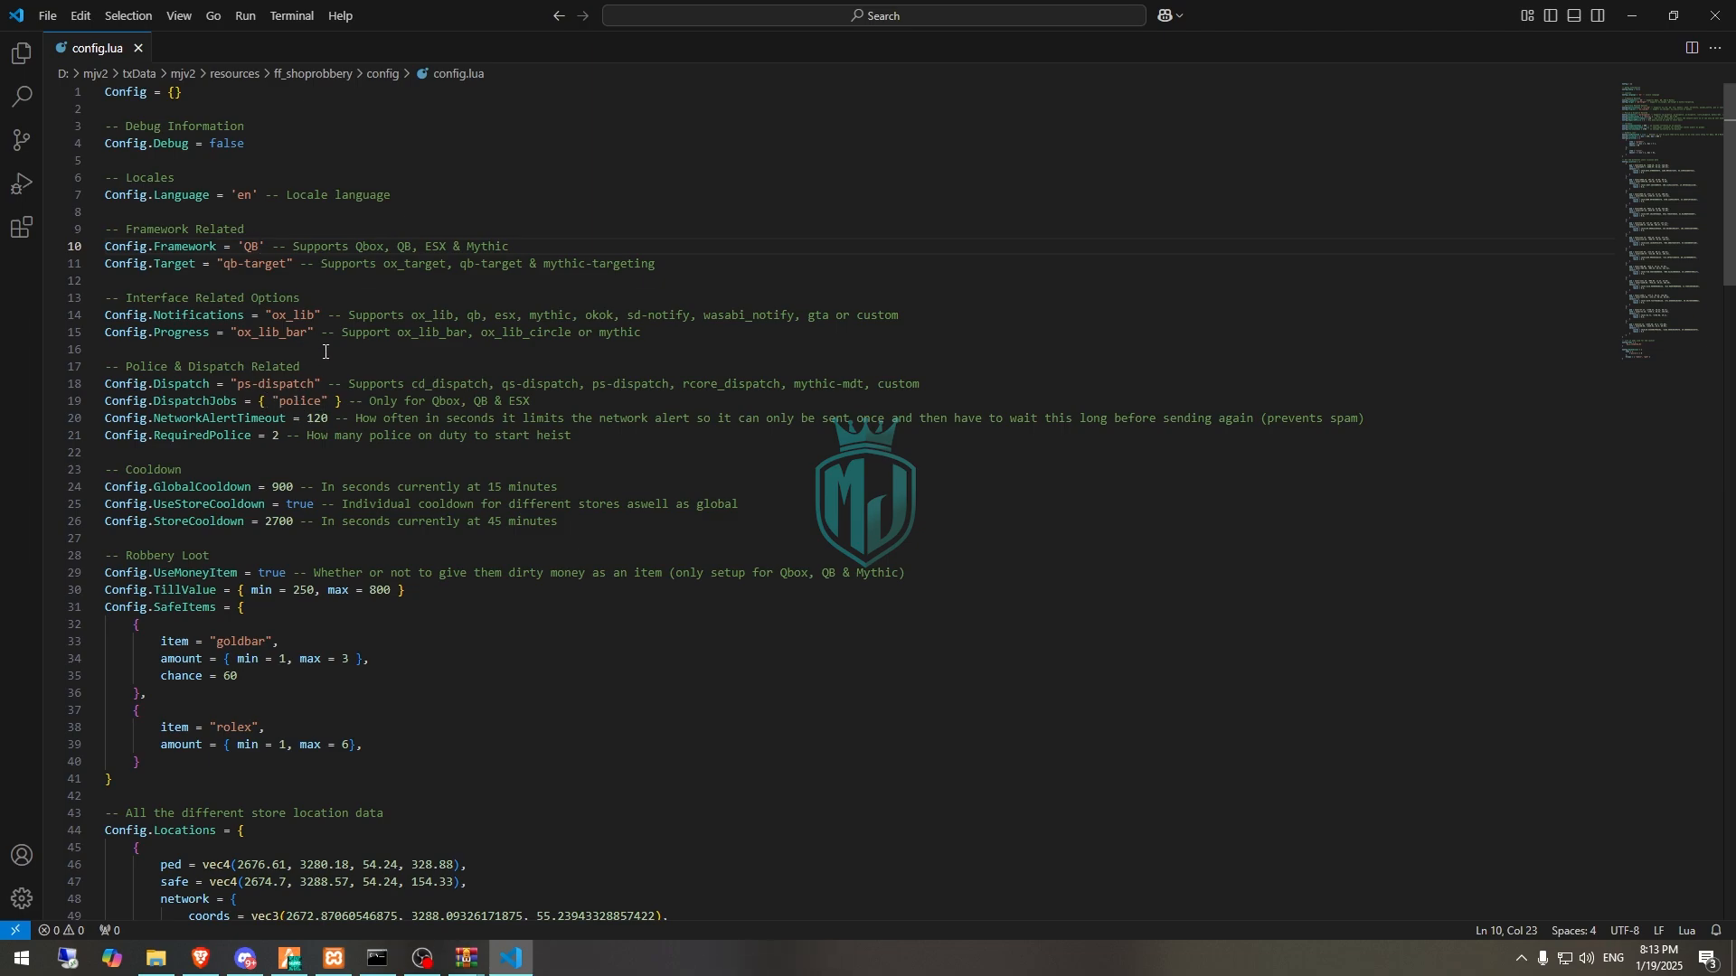
mouse_move(269, 347)
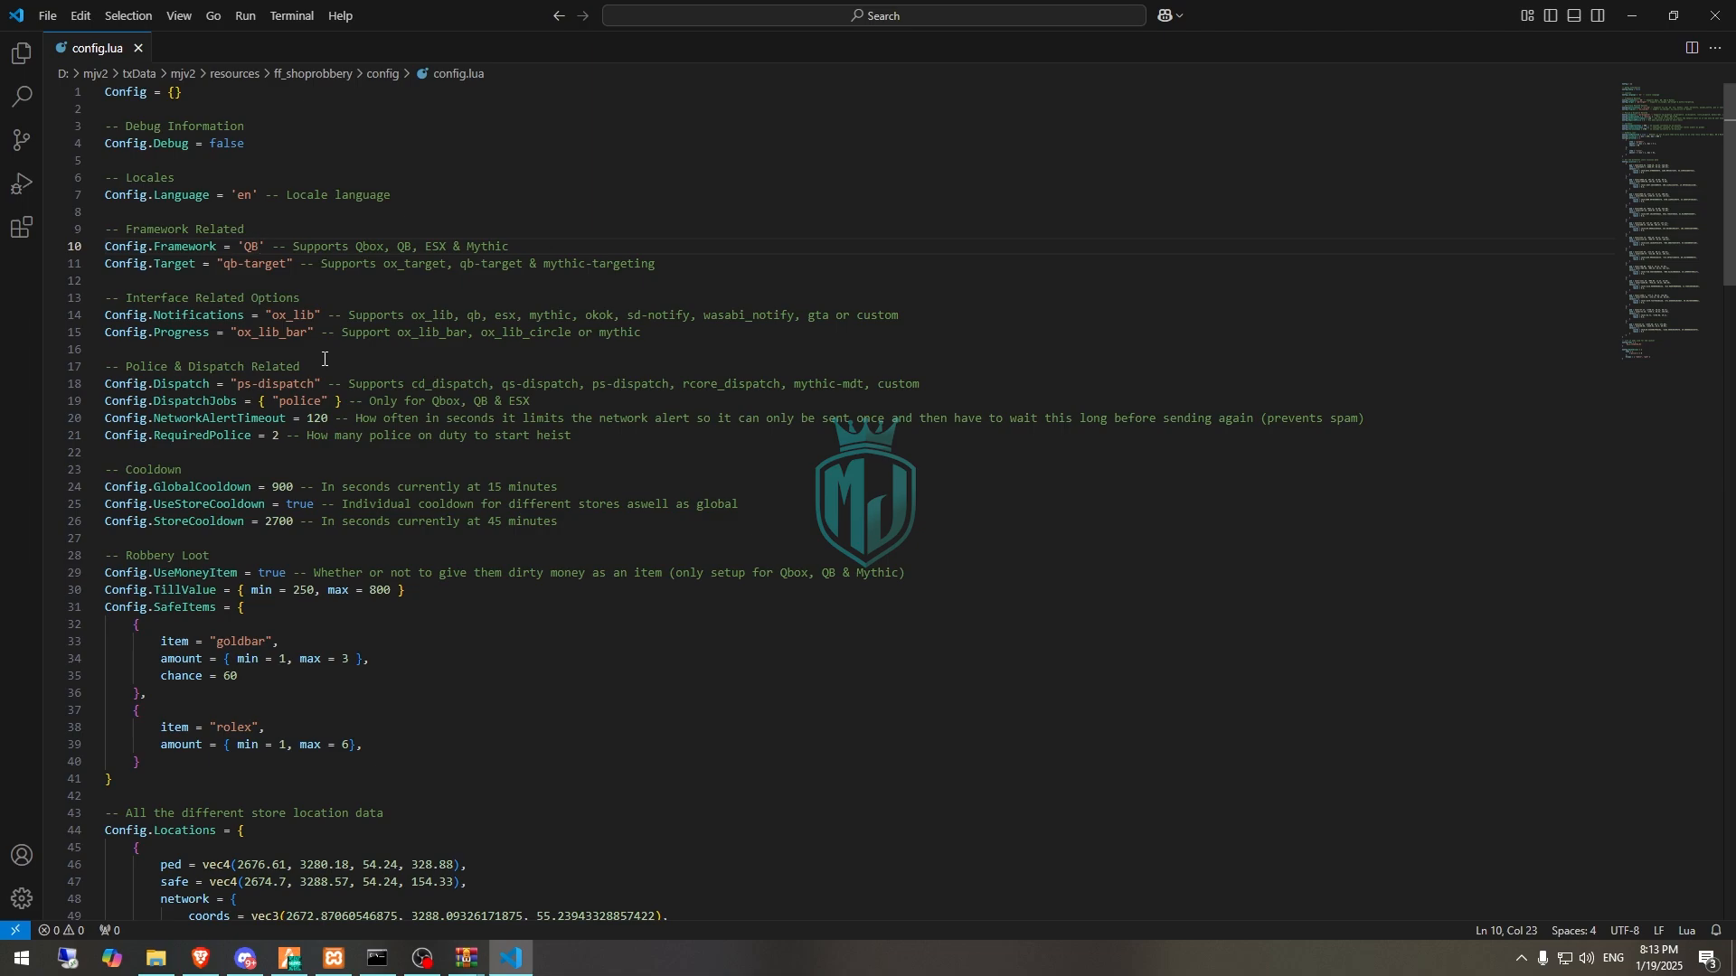
mouse_move(257, 520)
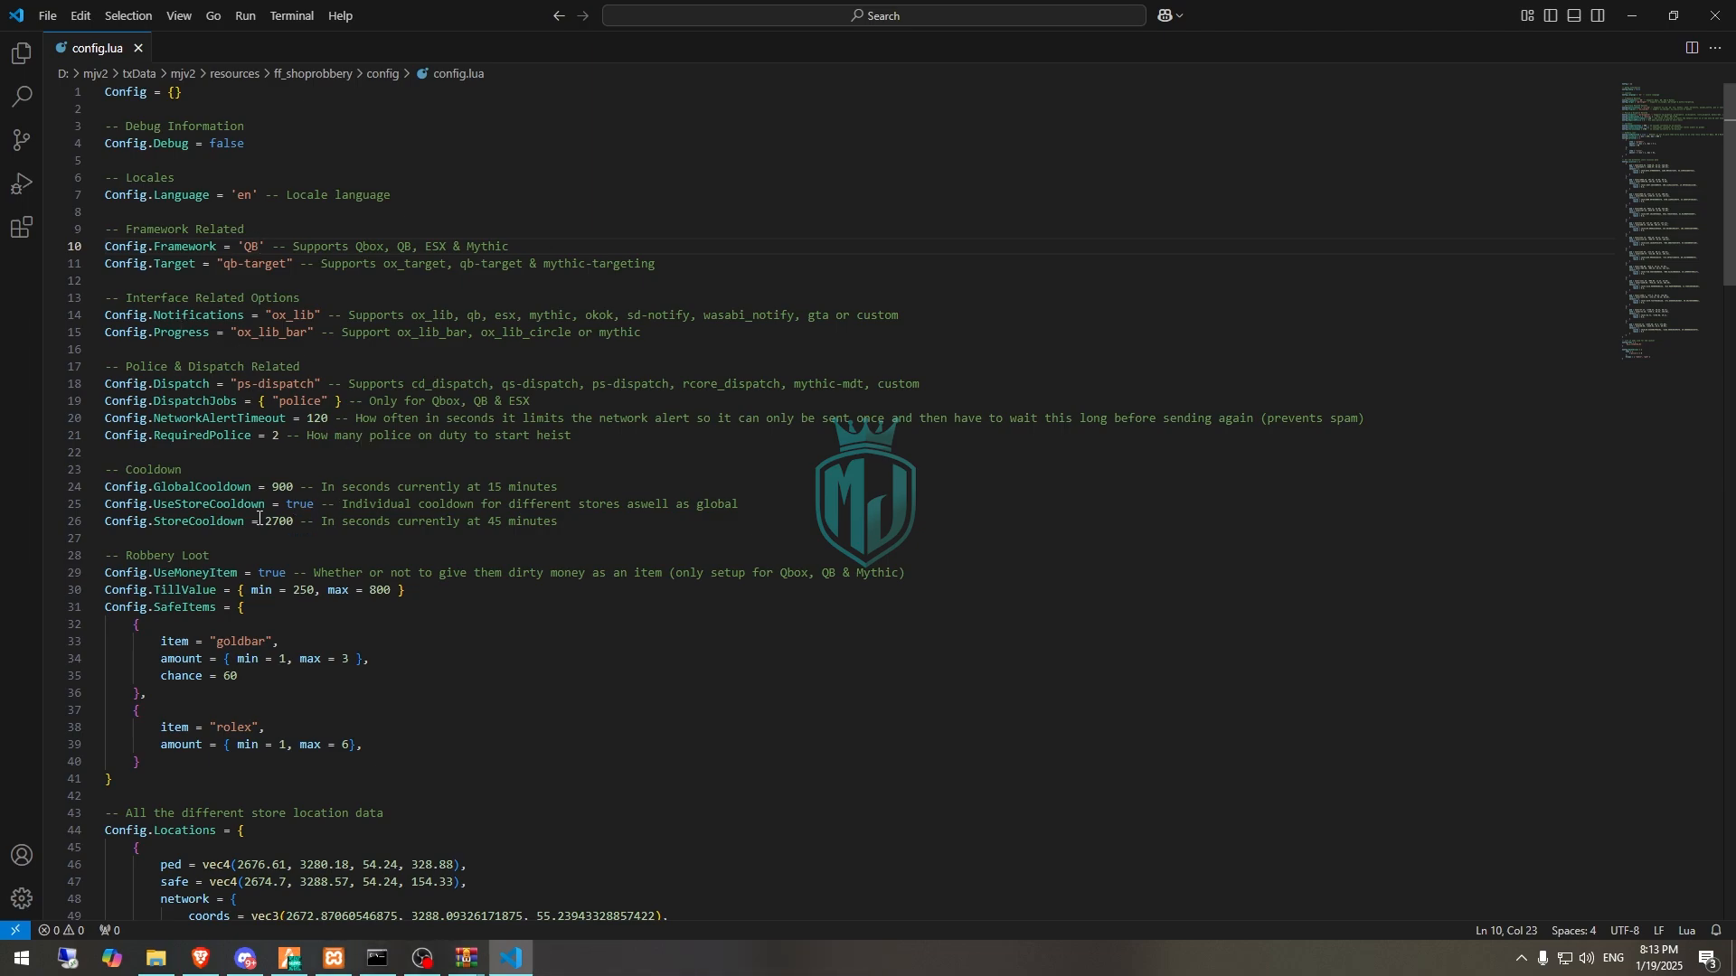
scroll("down", 3)
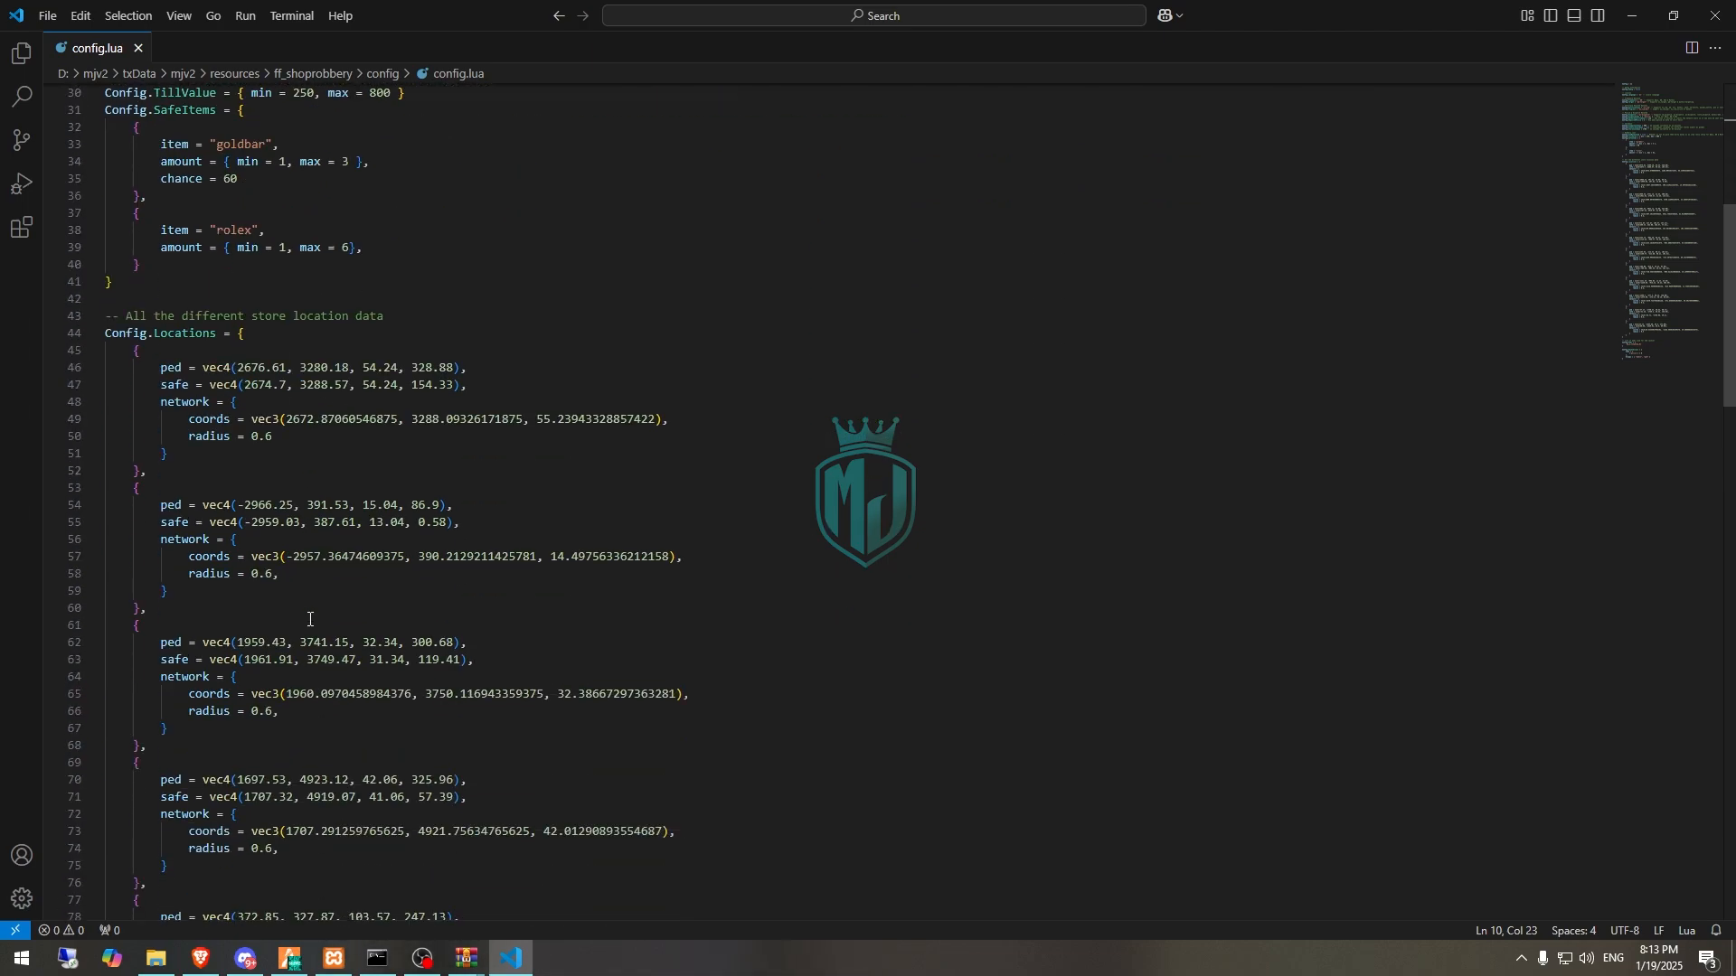
scroll("down", 3)
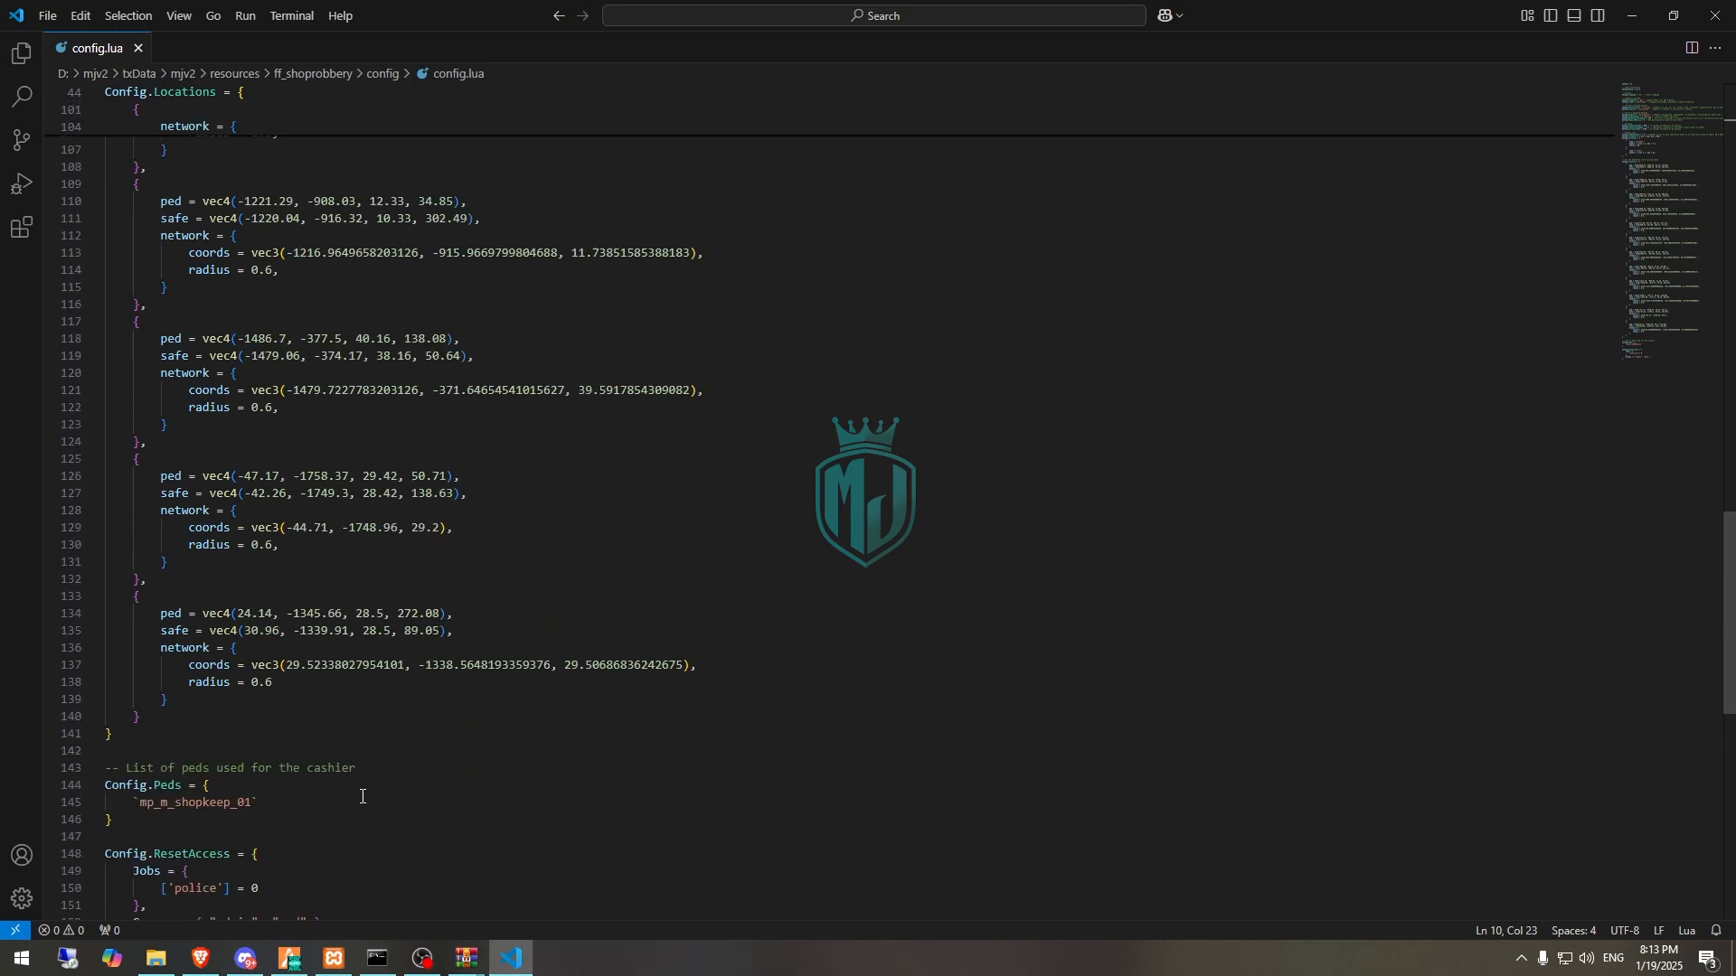
left_click(156, 958)
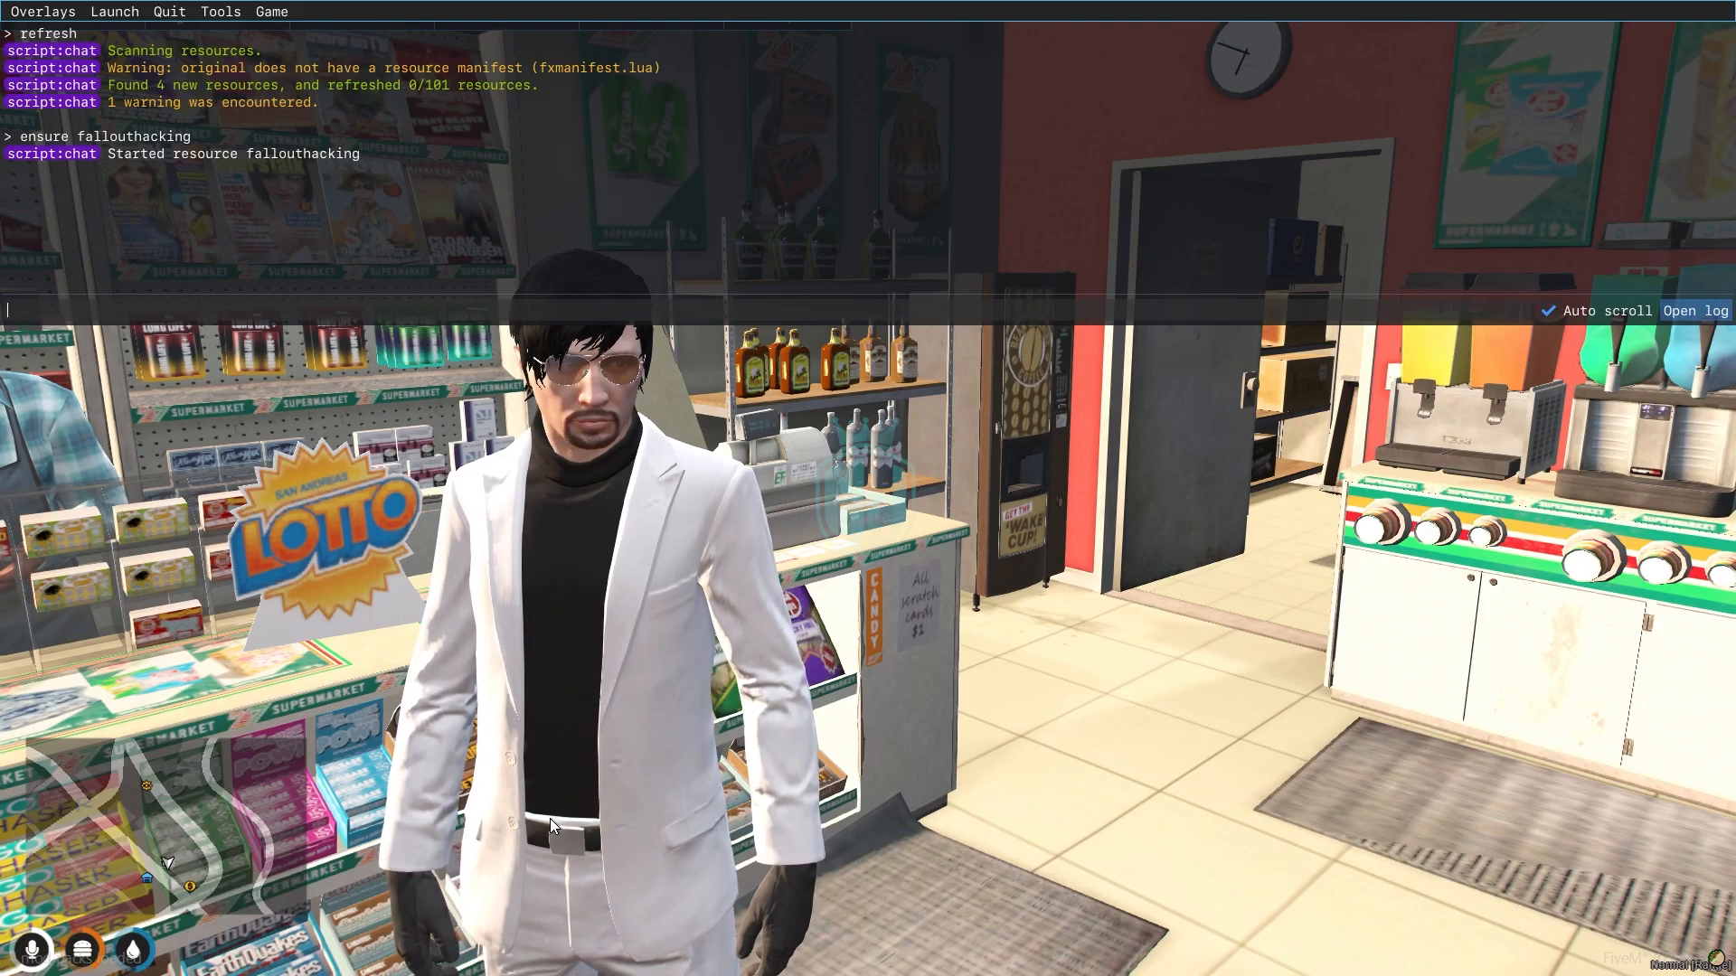
Type 'stop qb-storerob' into the FiveM console without submitting.
type("stop qb-s")
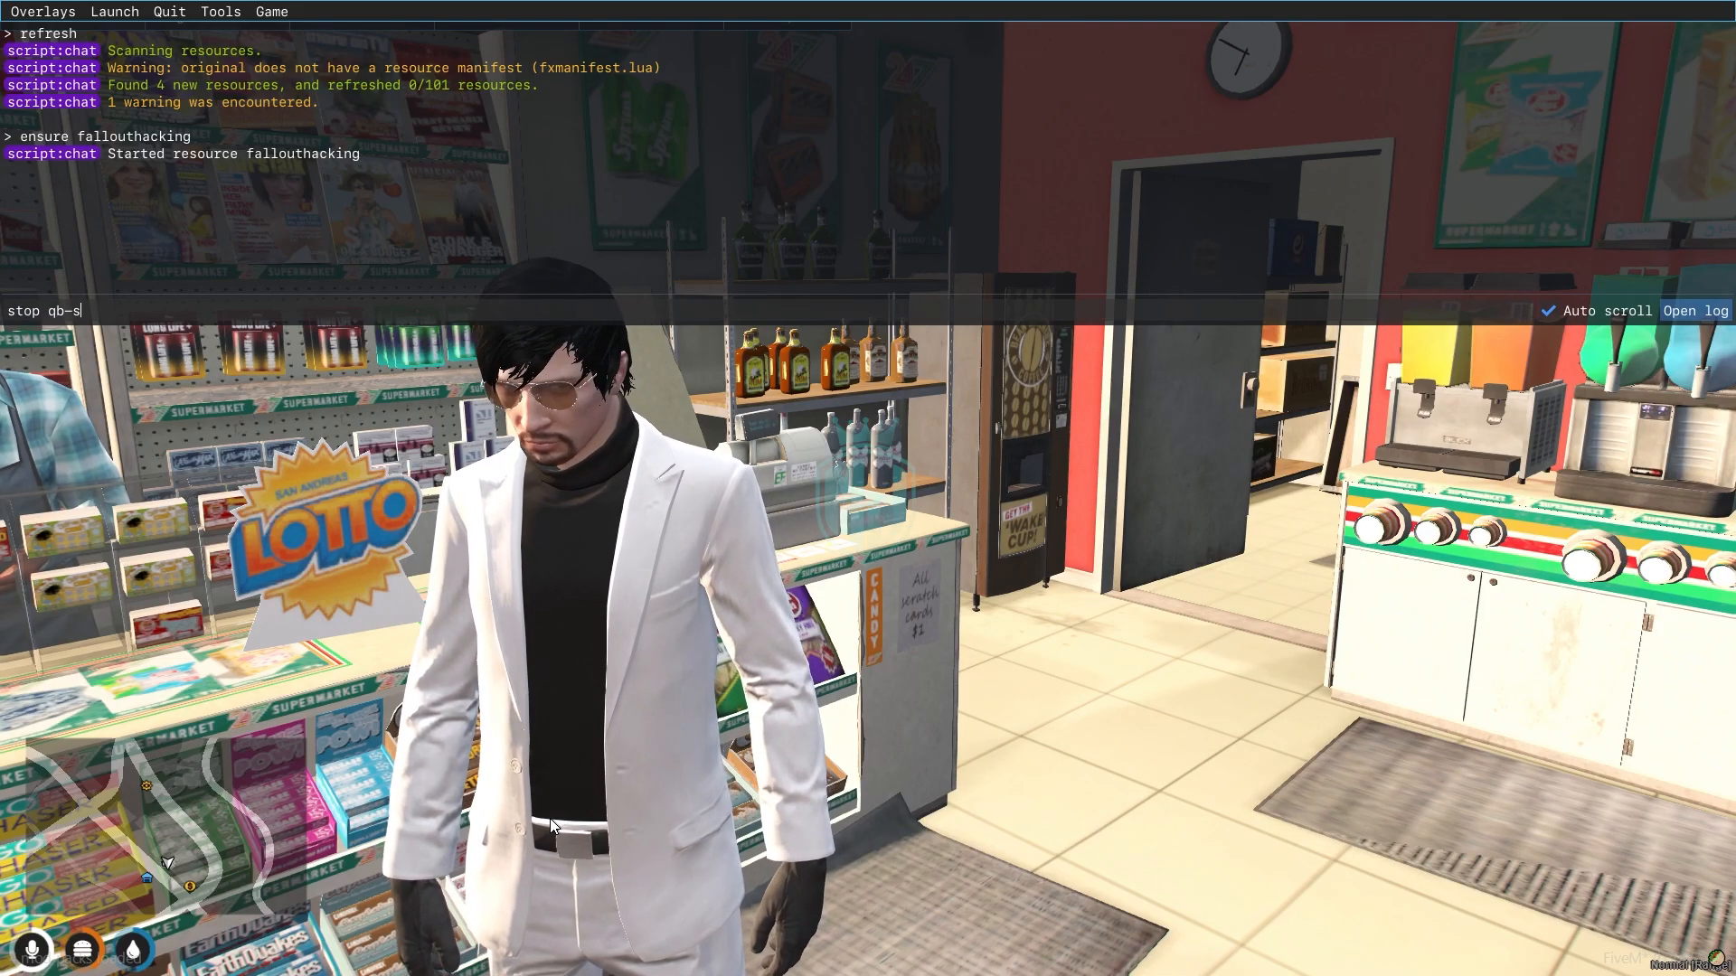
type("torerob")
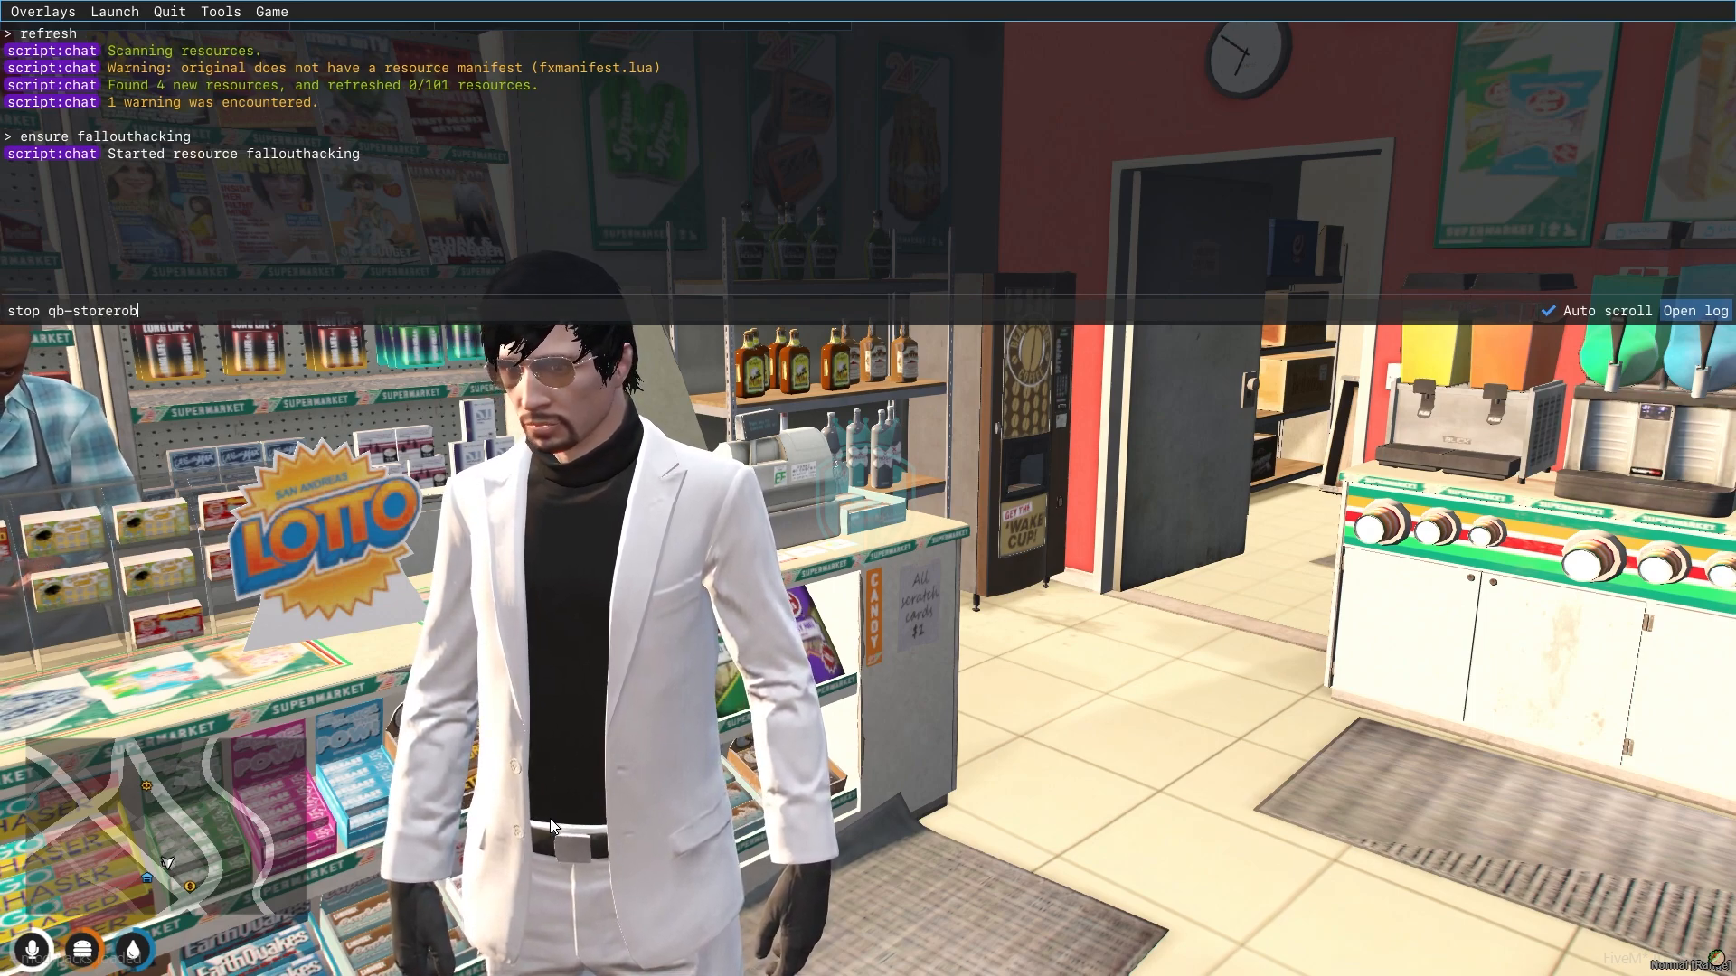